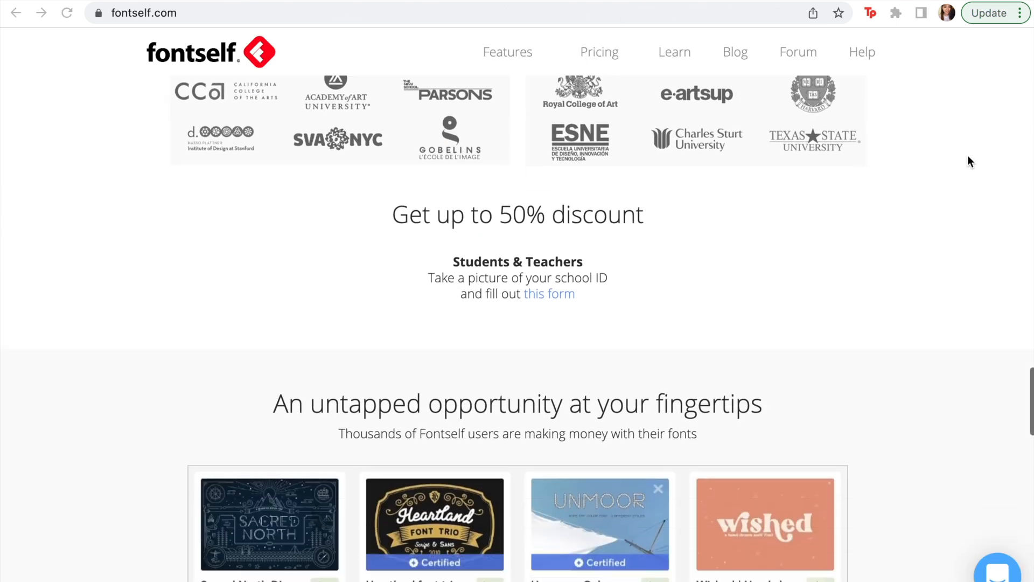
Create a 5000 × 2000 px custom document, then find and open Fontself Maker.
{"action": "scroll", "scroll_direction": "down", "scroll_amount": 3}
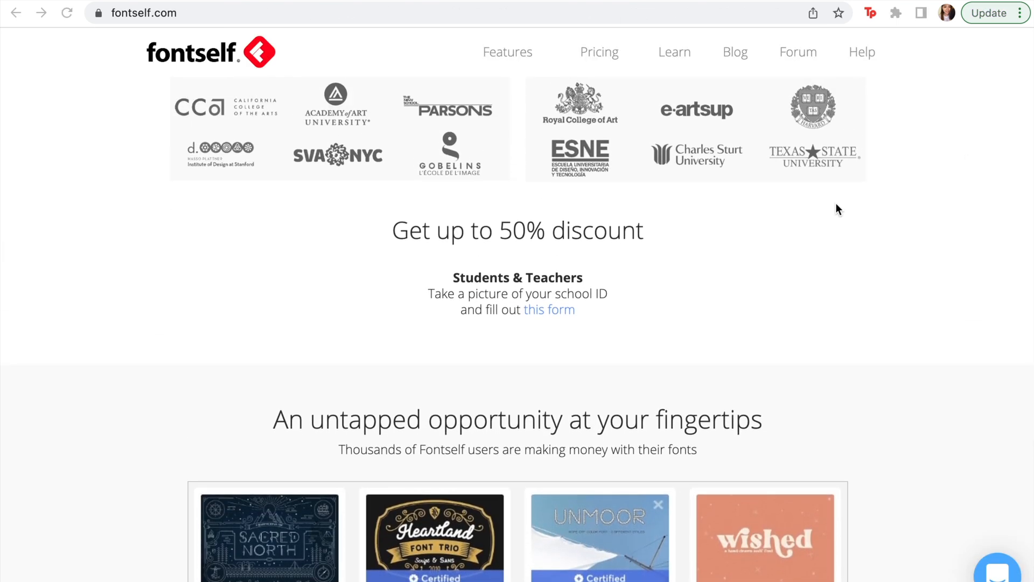
{"action": "left_click", "coordinate": [549, 310]}
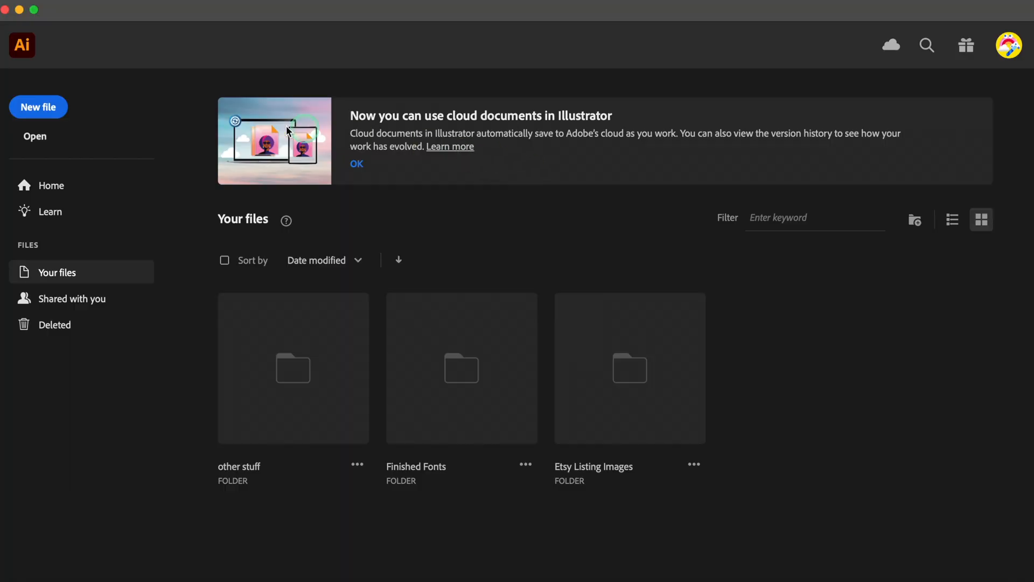
{"action": "left_click", "coordinate": [39, 107]}
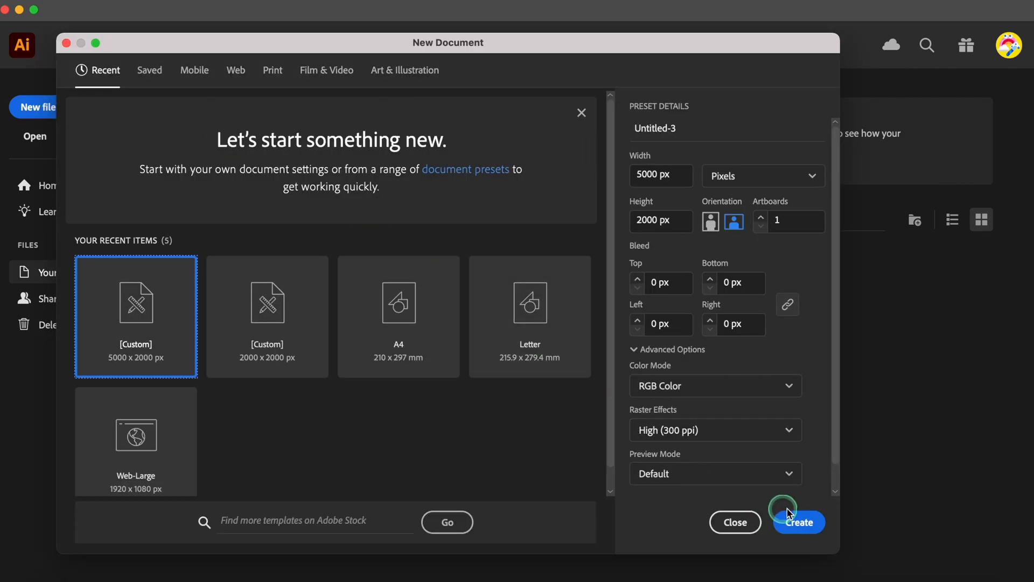
{"action": "left_click", "coordinate": [798, 523]}
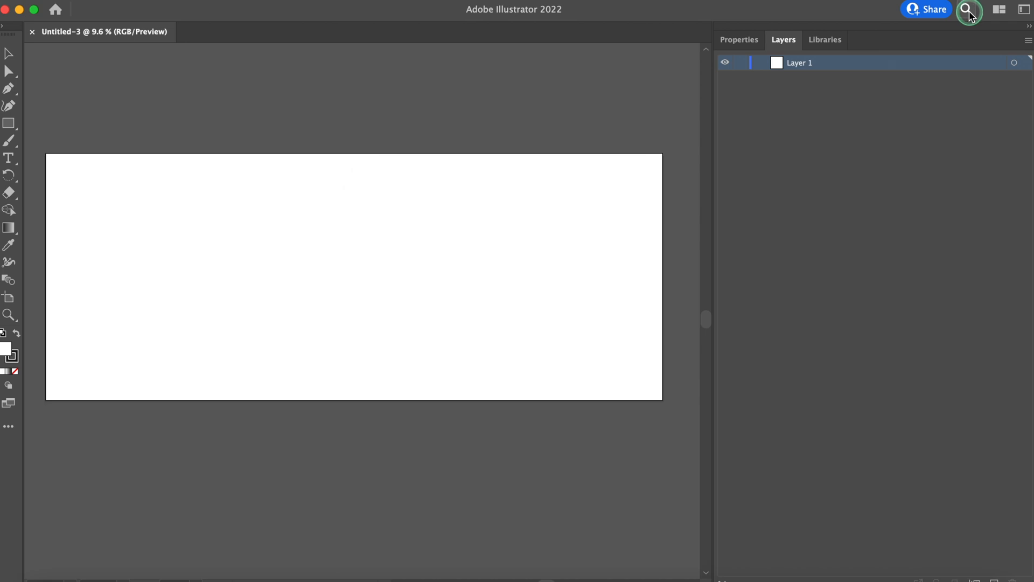
{"action": "left_click", "coordinate": [970, 12]}
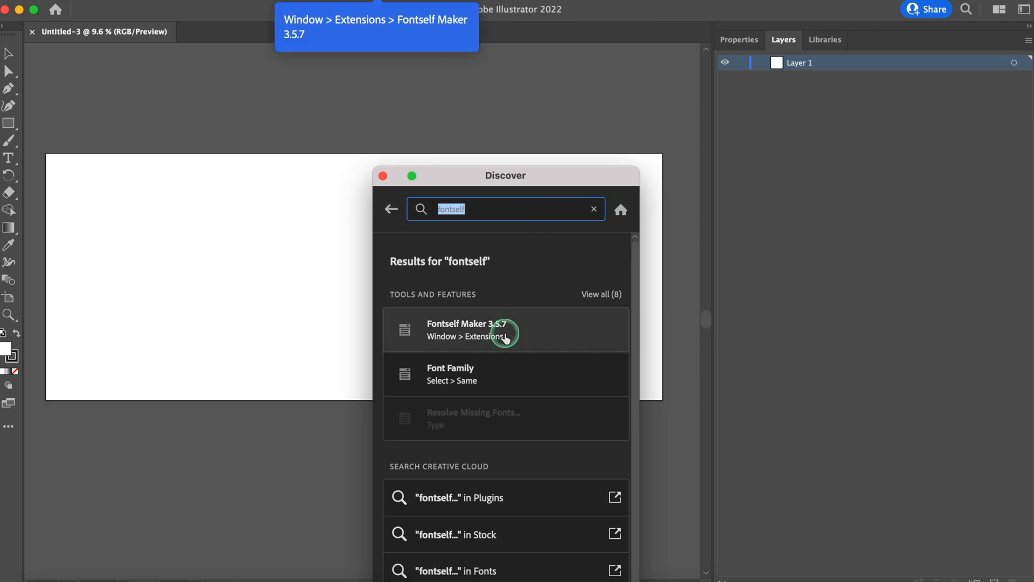
{"action": "left_click", "coordinate": [506, 330]}
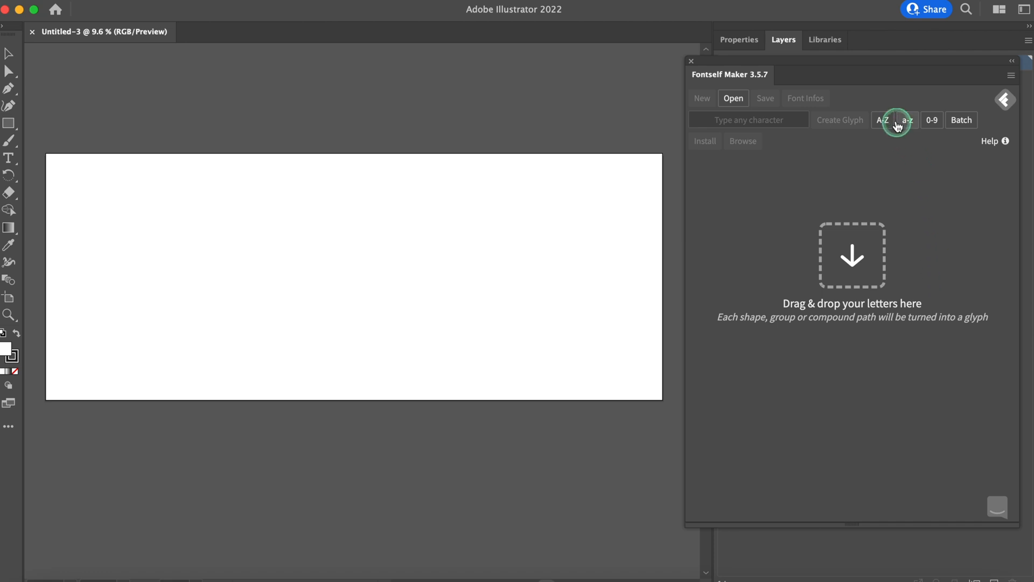
{"action": "mouse_move", "coordinate": [890, 105]}
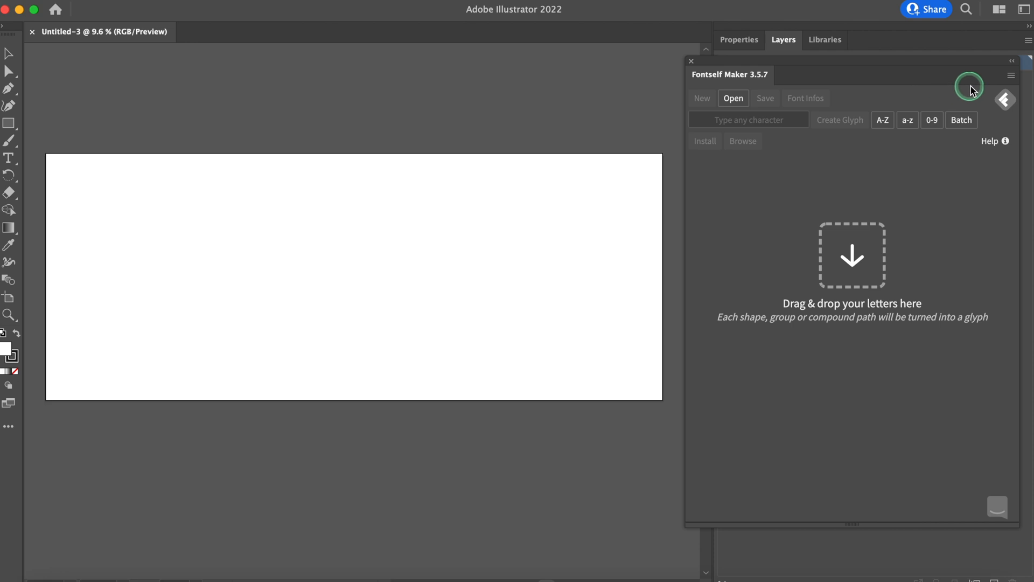
Open the Welcome Gazette guide, then the Font Template, from the Fontself Maker menu.
{"action": "left_click", "coordinate": [1011, 76]}
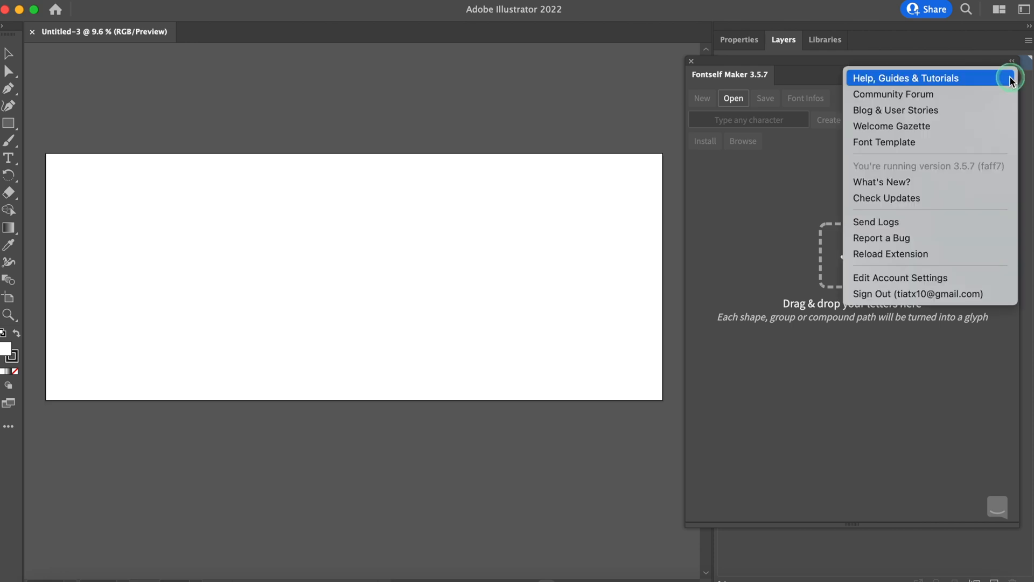
{"action": "mouse_move", "coordinate": [893, 93]}
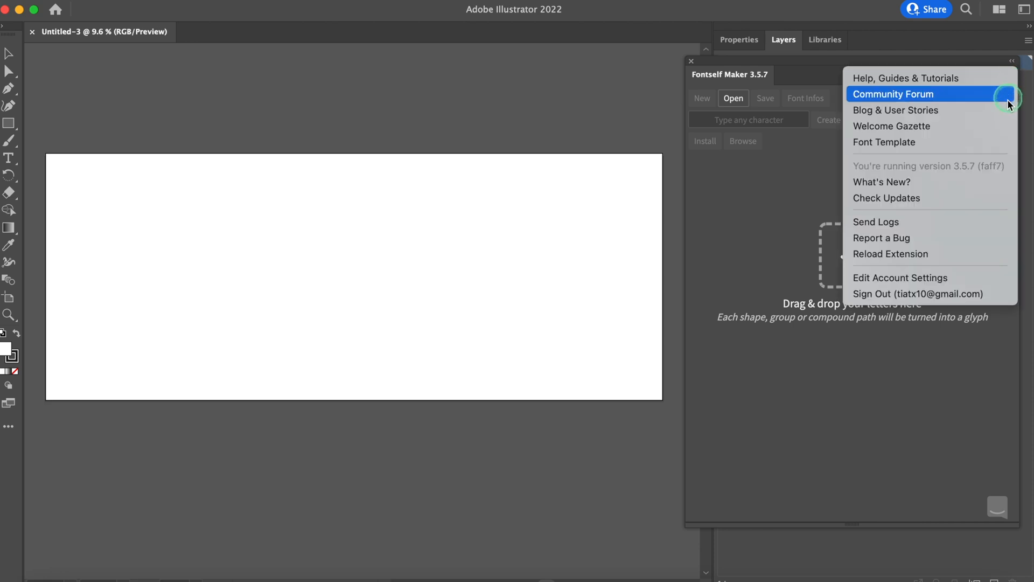
{"action": "left_click", "coordinate": [1003, 102]}
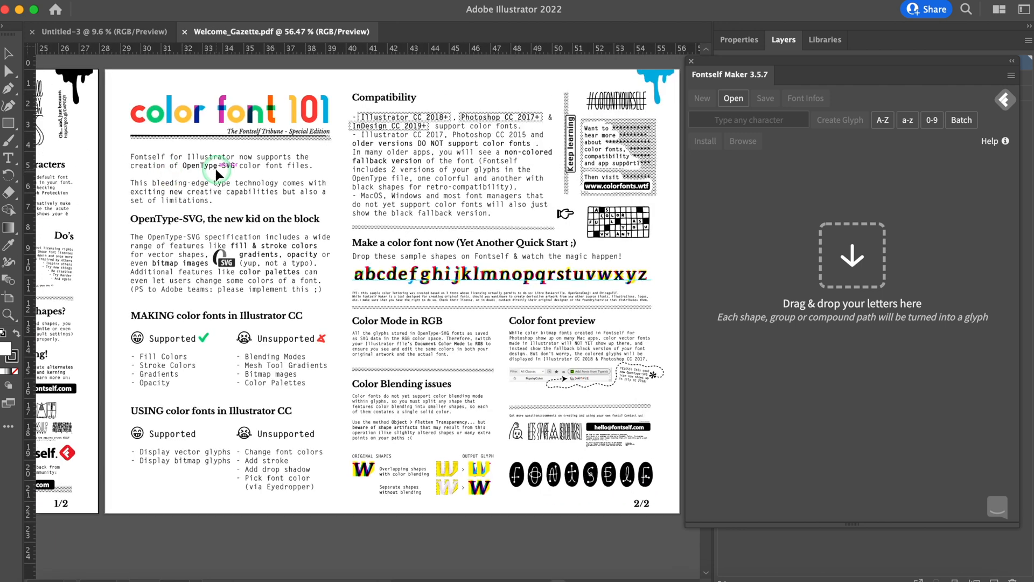
{"action": "mouse_move", "coordinate": [384, 352]}
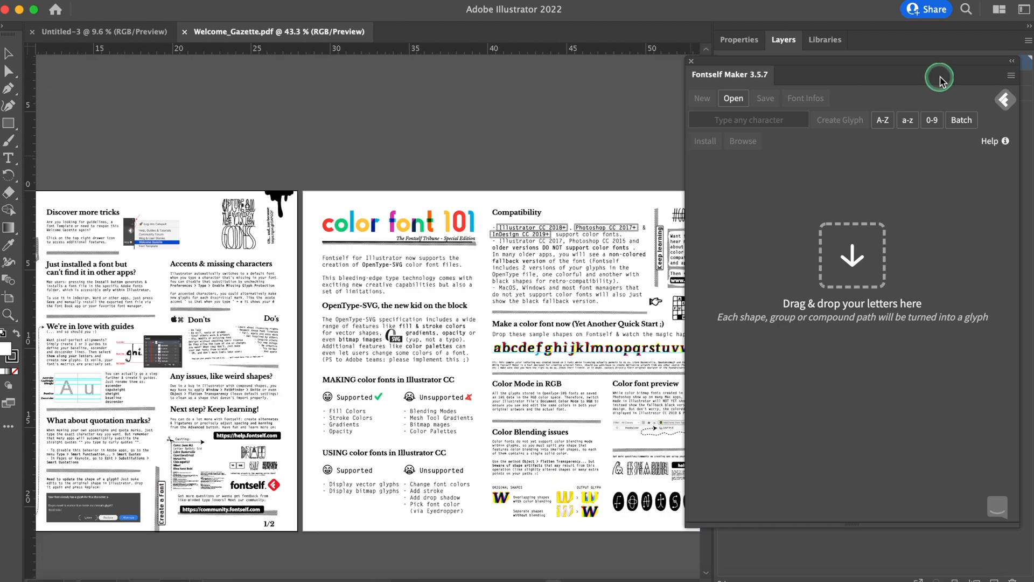
{"action": "left_click", "coordinate": [1010, 75]}
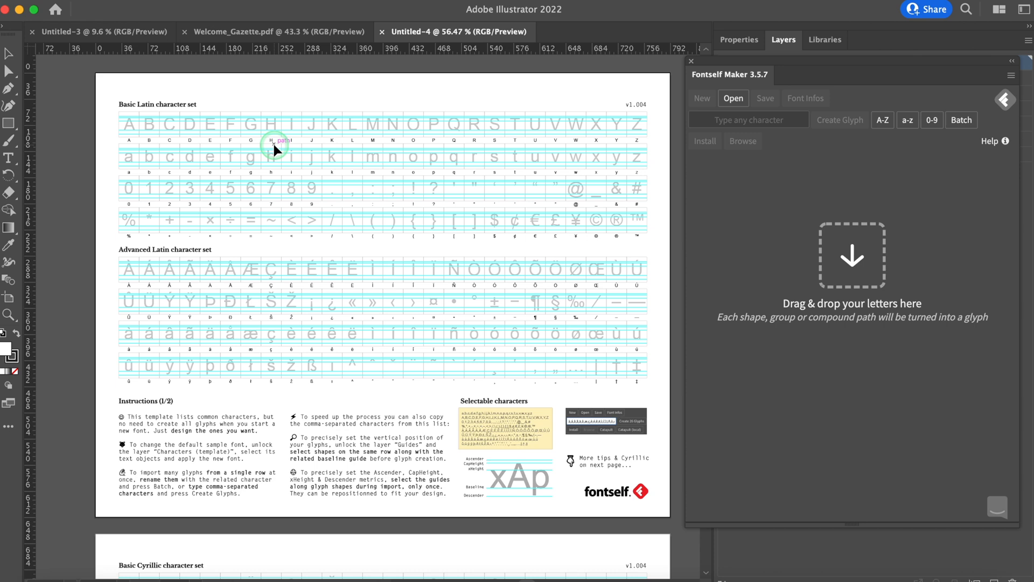
{"action": "mouse_move", "coordinate": [106, 126]}
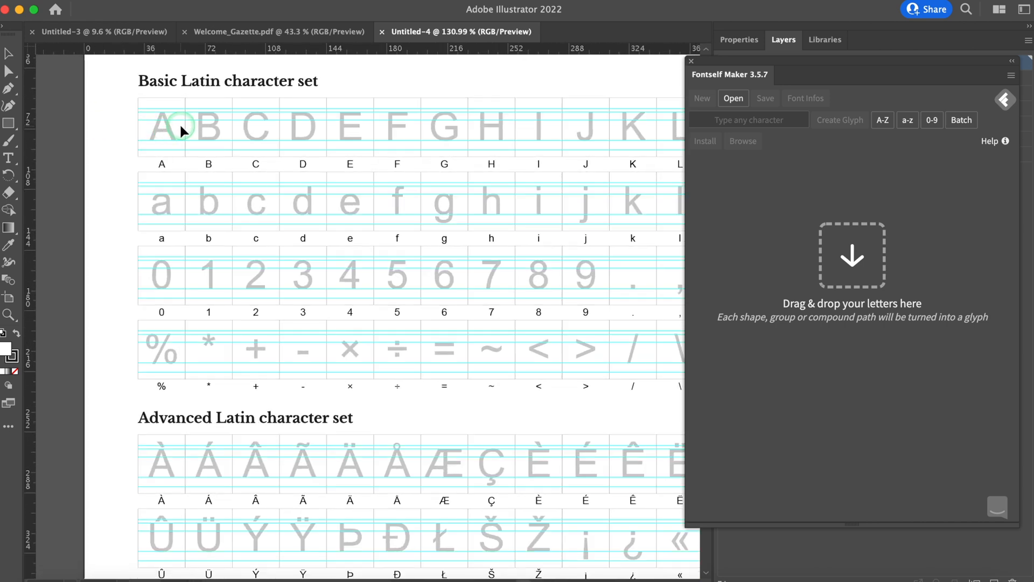
{"action": "mouse_move", "coordinate": [751, 58]}
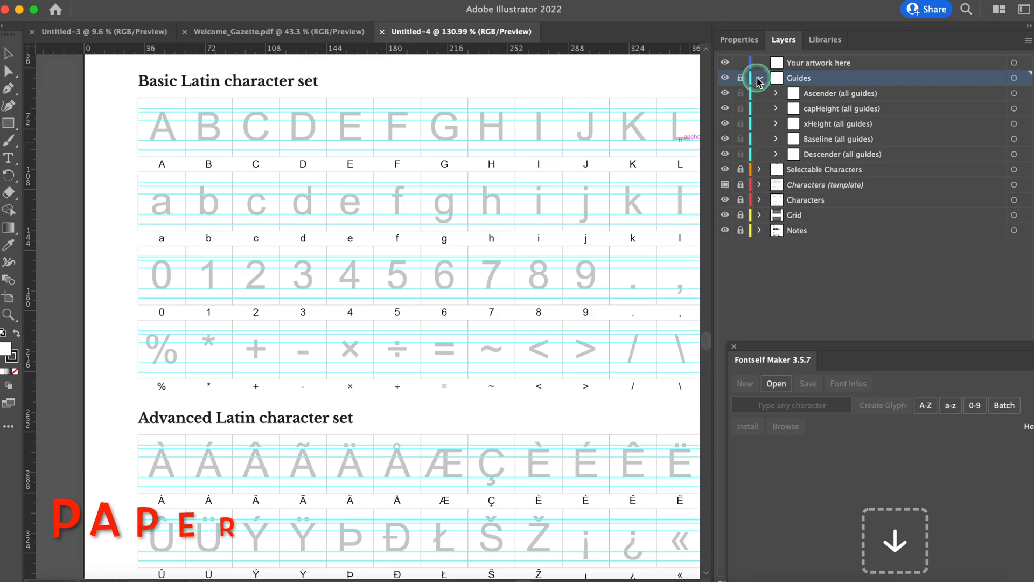
Collapse the Guides layer's ascender, cap-height, x-height, baseline and descender sub-layers.
{"action": "left_click", "coordinate": [759, 78]}
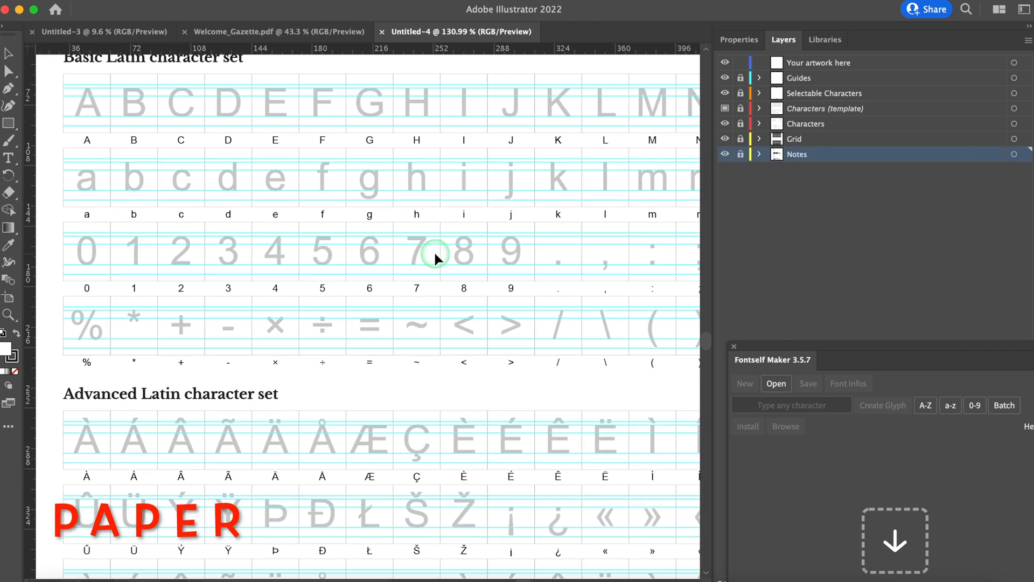
{"action": "mouse_move", "coordinate": [835, 63]}
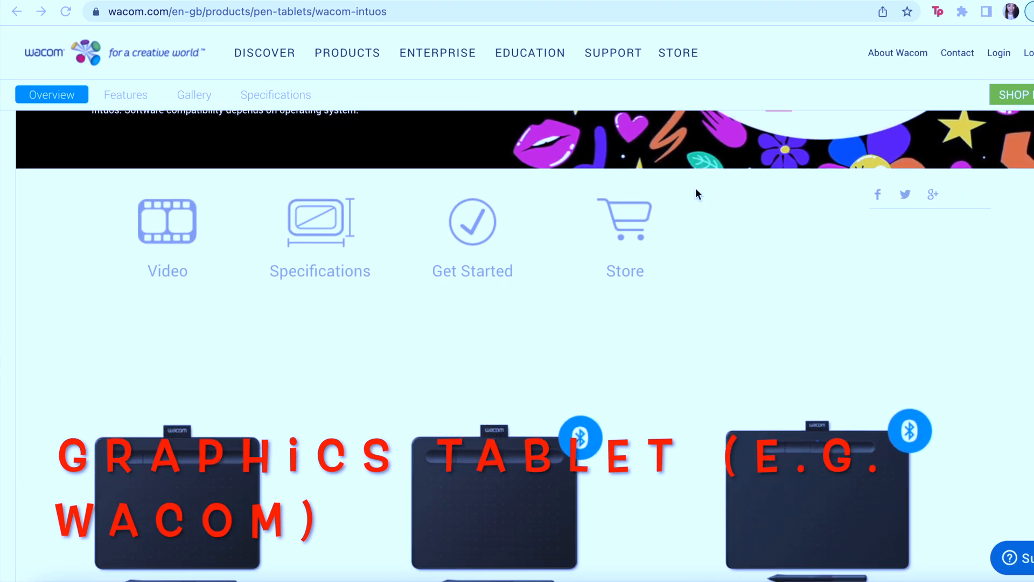
{"action": "left_click", "coordinate": [124, 95]}
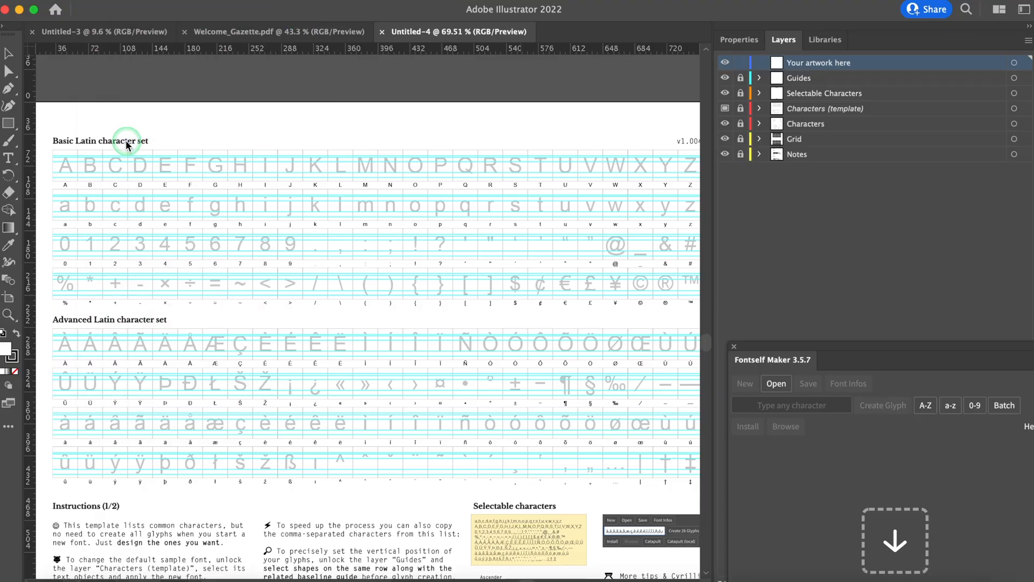
Save the font template to Creative Cloud under the name 'Tia's'.
{"action": "left_click", "coordinate": [807, 383]}
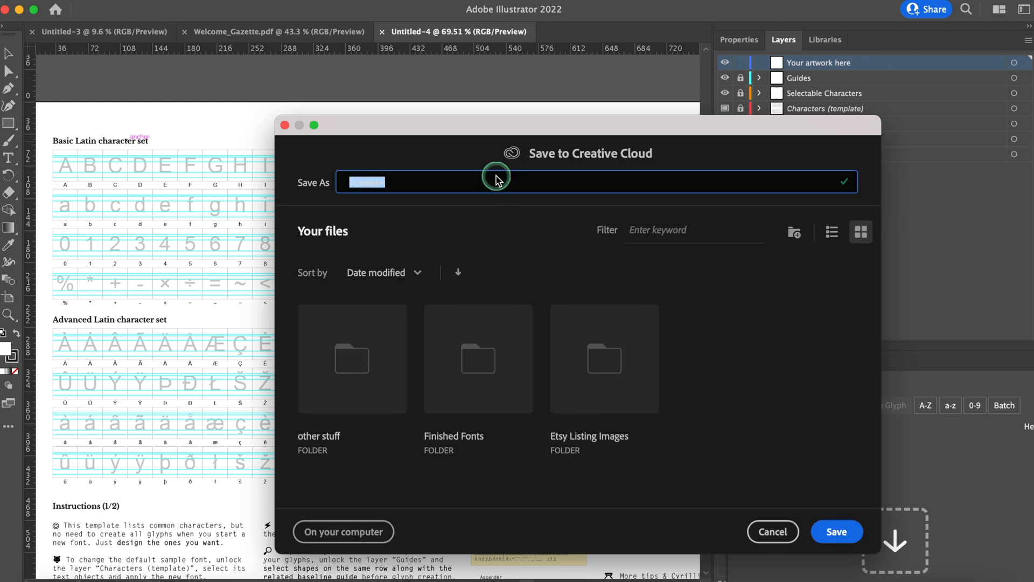
{"action": "type", "text": "Tia's"}
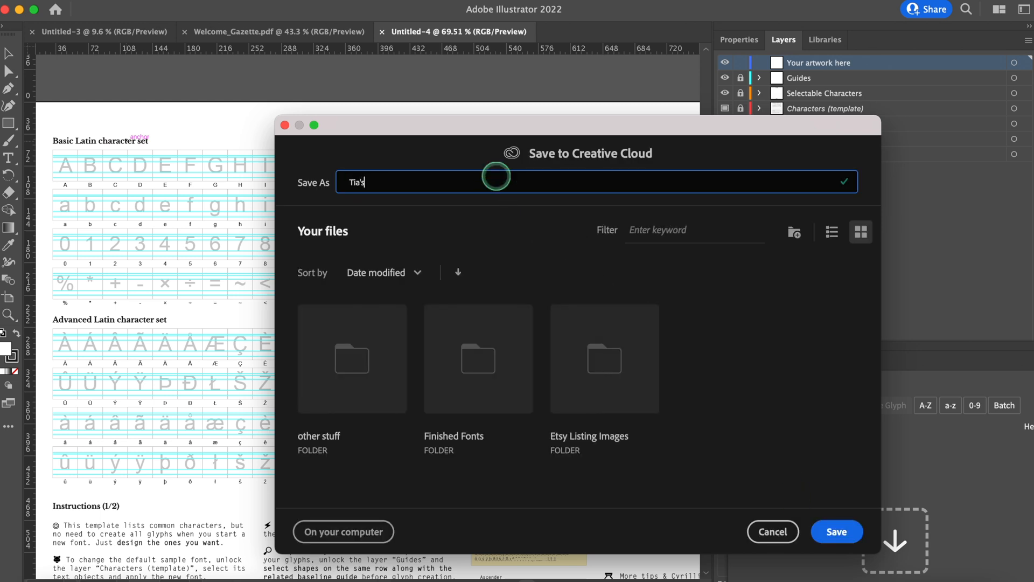
{"action": "left_click", "coordinate": [836, 532]}
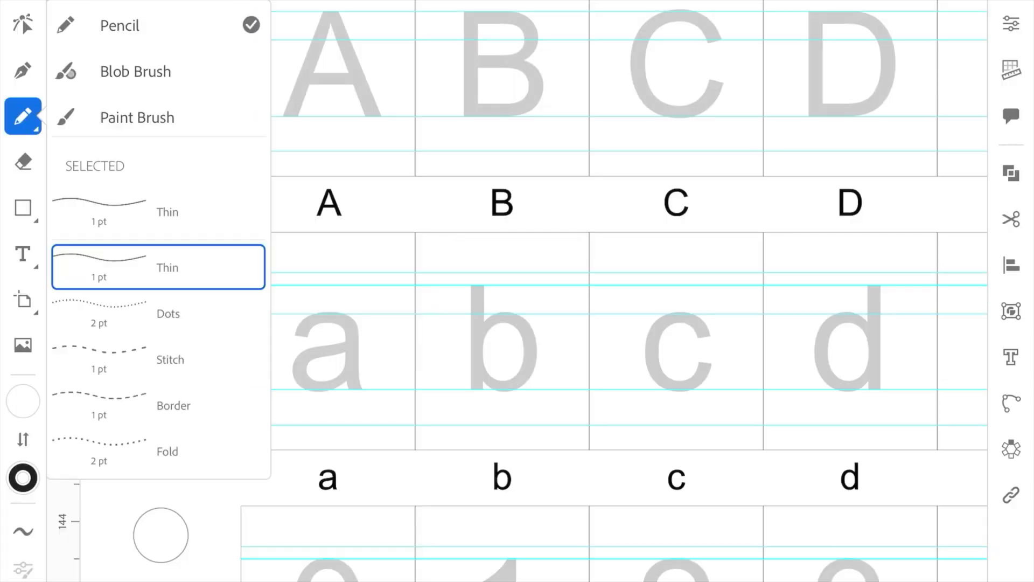
Set the calligraphic brush to 64% roundness, −51° angle, 2 pt with pressure, and save it.
{"action": "left_click", "coordinate": [137, 118]}
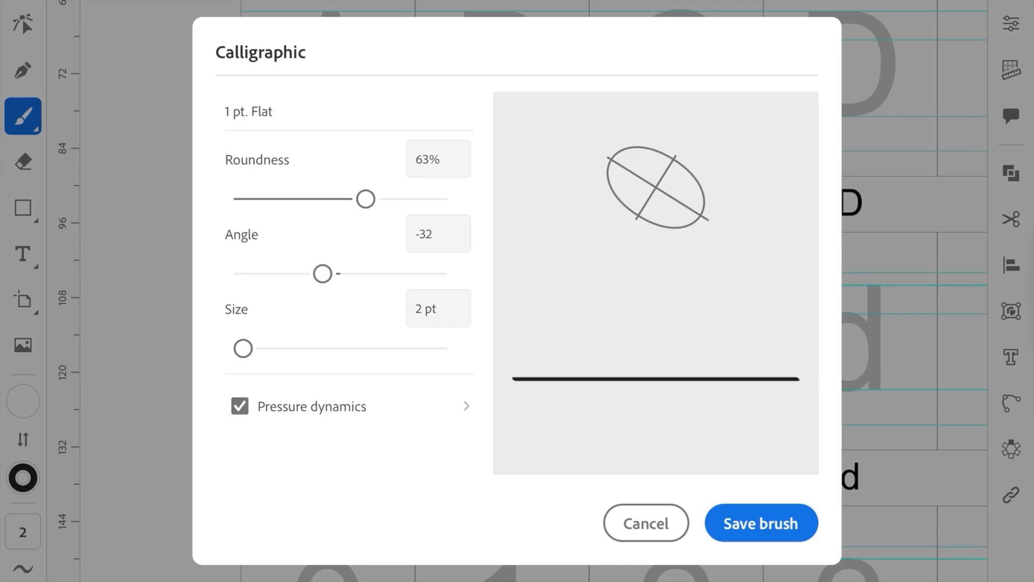
{"action": "left_click_drag", "start_coordinate": [364, 199], "coordinate": [323, 199]}
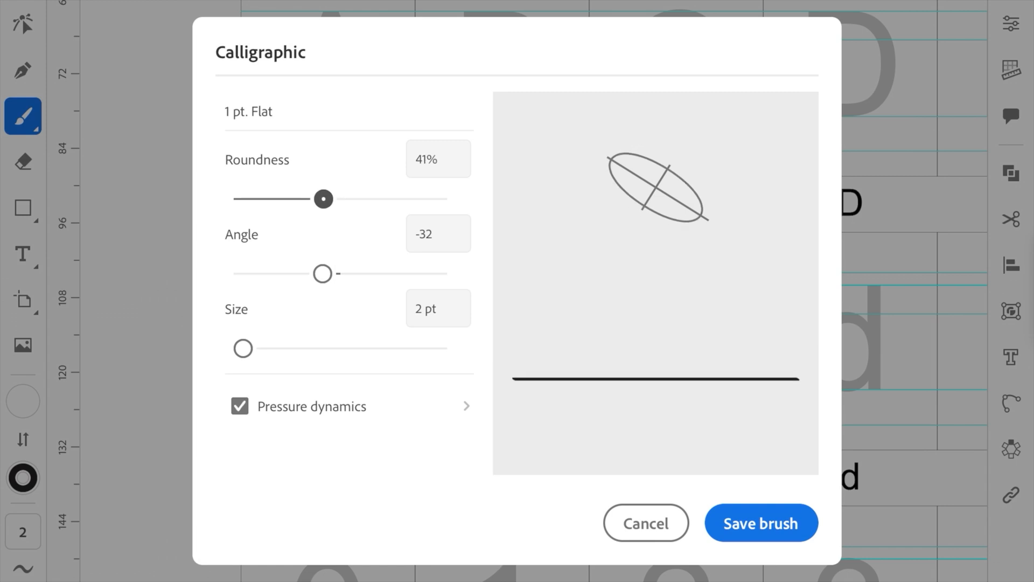
{"action": "left_click_drag", "start_coordinate": [323, 199], "coordinate": [339, 199]}
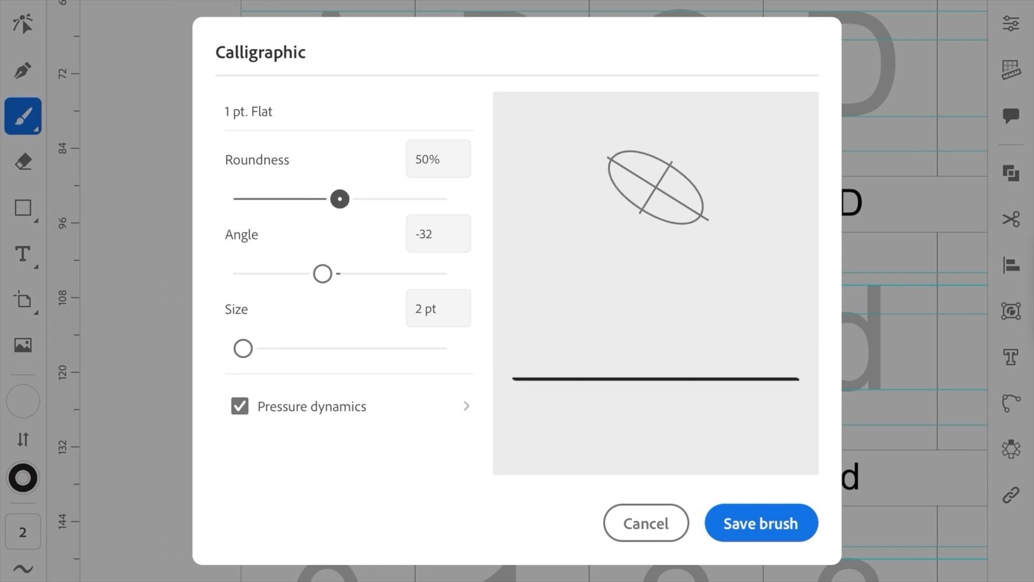
{"action": "left_click_drag", "start_coordinate": [339, 199], "coordinate": [336, 199]}
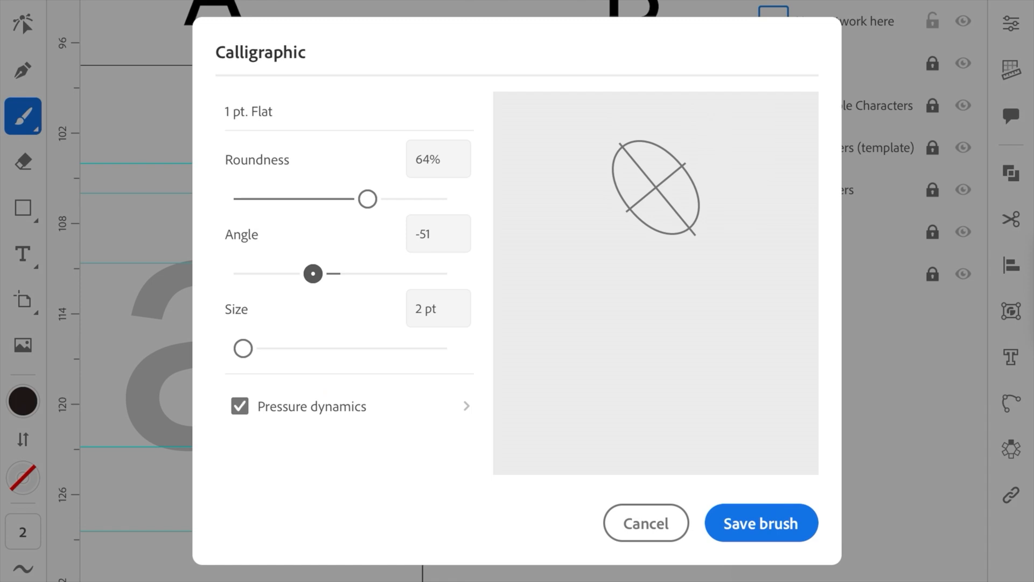
{"action": "left_click", "coordinate": [761, 523]}
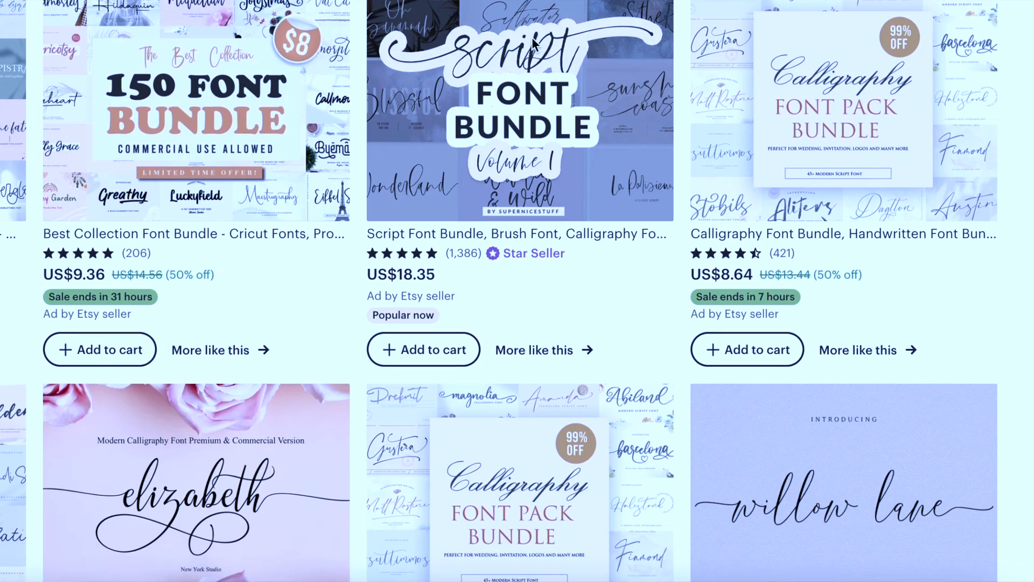
Browse Etsy's calligraphy font bundles and the marketplace's handwritten and script font listings.
{"action": "scroll", "scroll_direction": "down", "scroll_amount": 3}
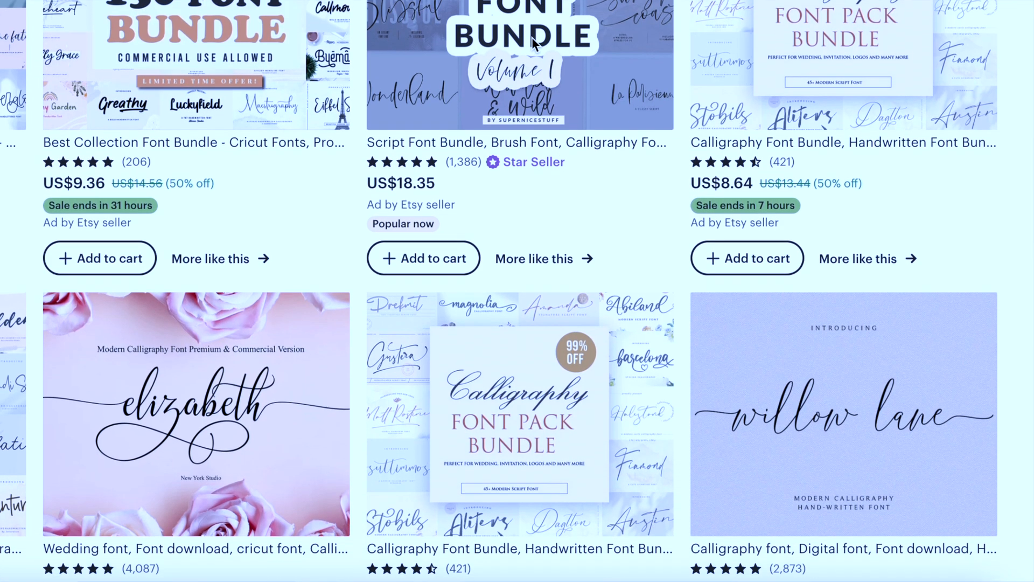
{"action": "scroll", "scroll_direction": "down", "scroll_amount": 3}
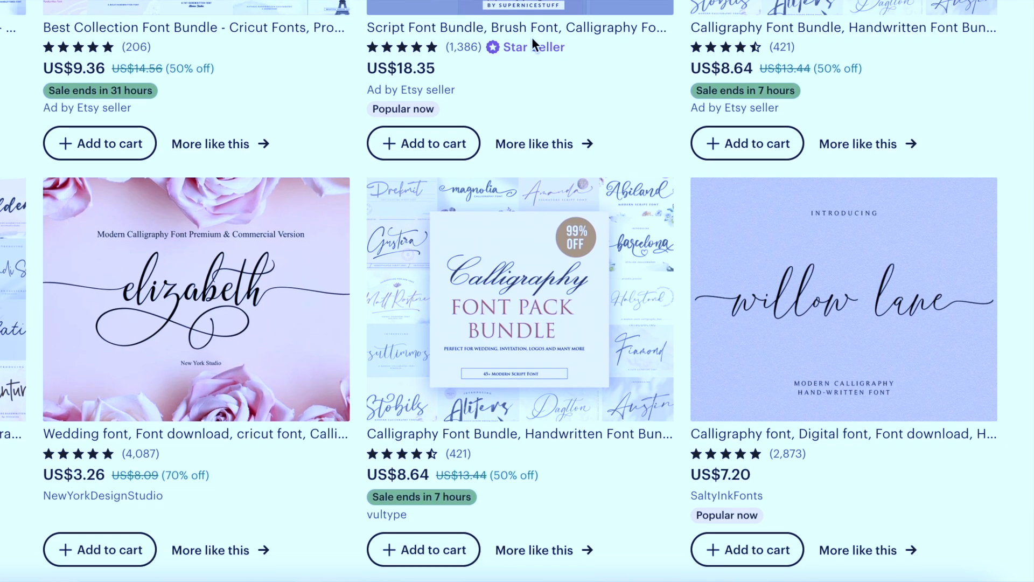
{"action": "scroll", "scroll_direction": "down", "scroll_amount": 3}
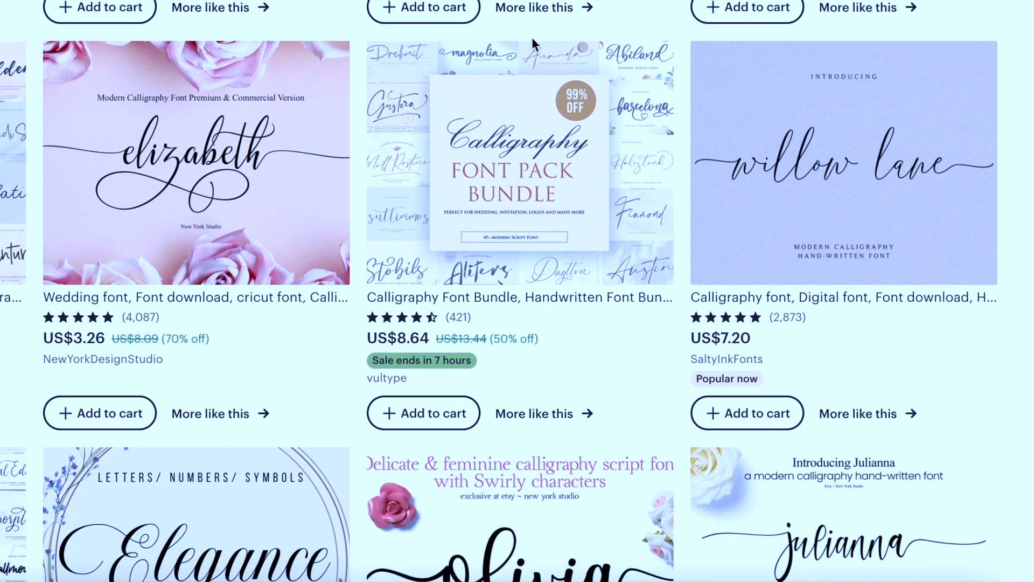
{"action": "scroll", "scroll_direction": "down", "scroll_amount": 3}
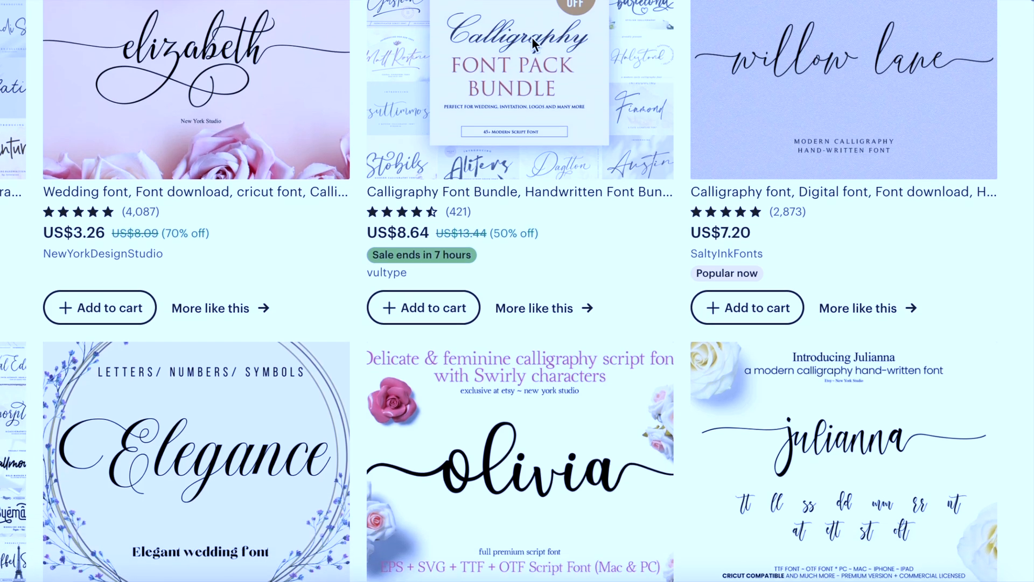
{"action": "scroll", "scroll_direction": "down", "scroll_amount": 3}
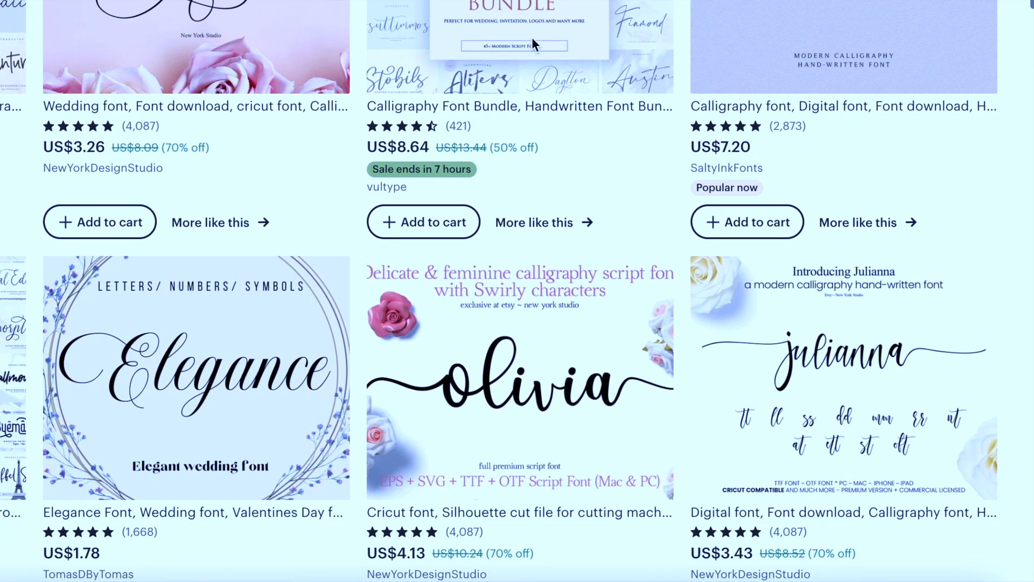
{"action": "scroll", "scroll_direction": "down", "scroll_amount": 3}
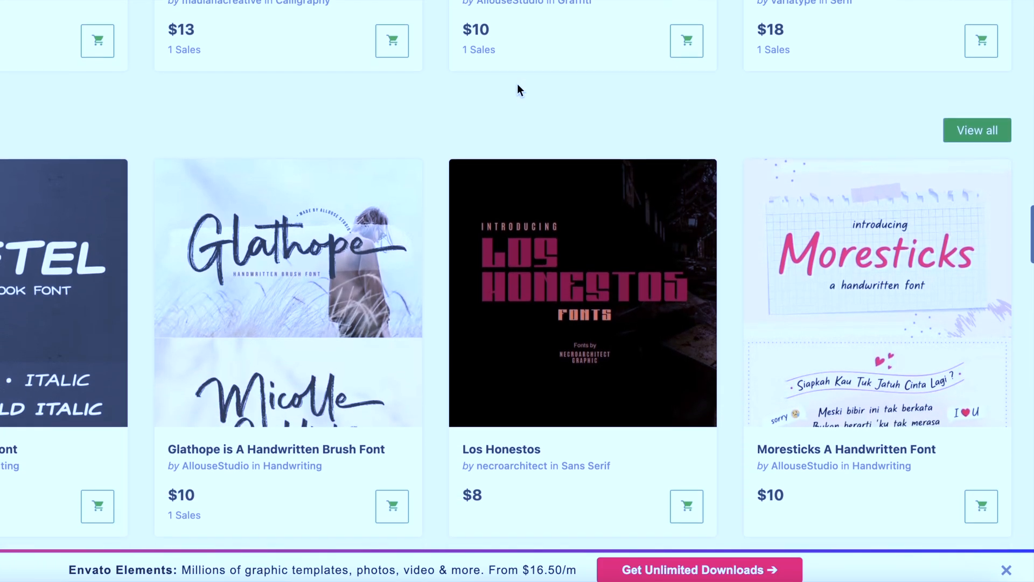
{"action": "scroll", "scroll_direction": "down", "scroll_amount": 3}
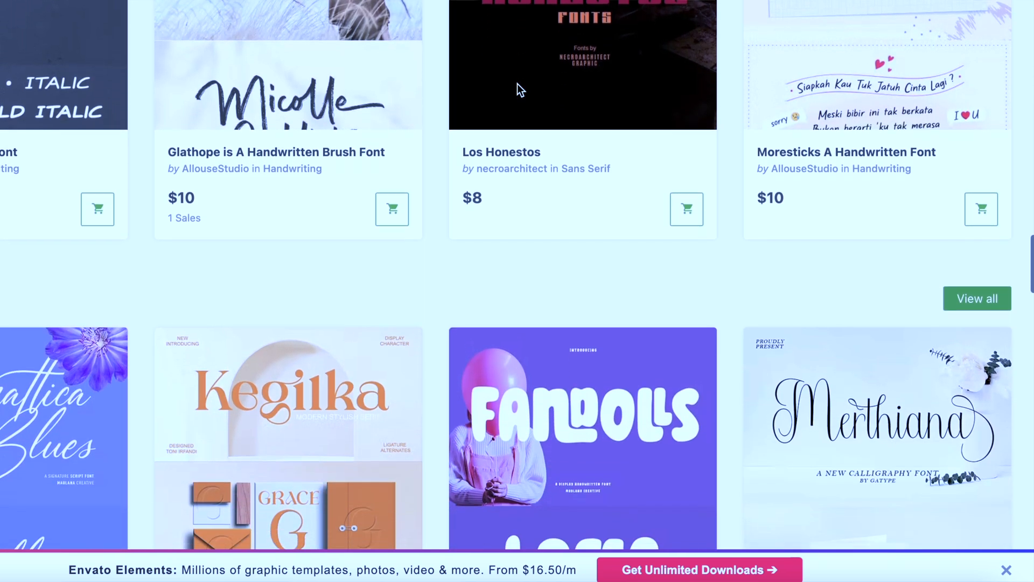
{"action": "scroll", "scroll_direction": "down", "scroll_amount": 3}
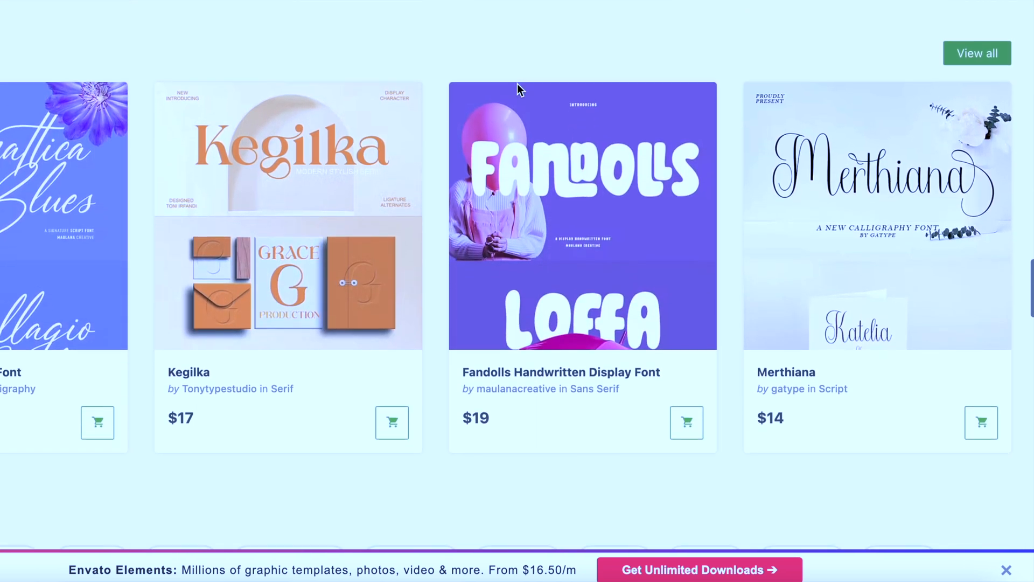
{"action": "scroll", "scroll_direction": "down", "scroll_amount": 3}
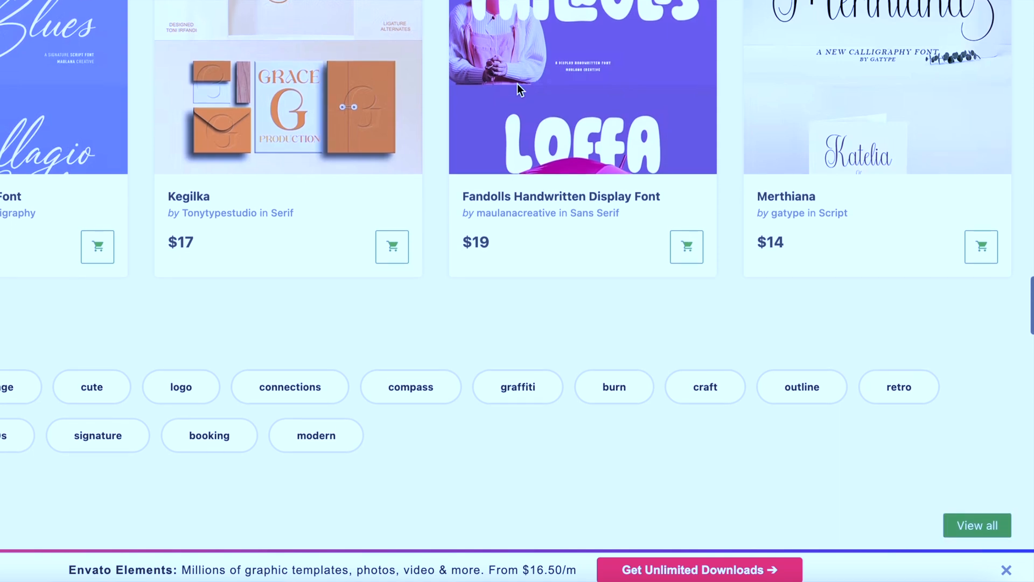
{"action": "scroll", "scroll_direction": "down", "scroll_amount": 3}
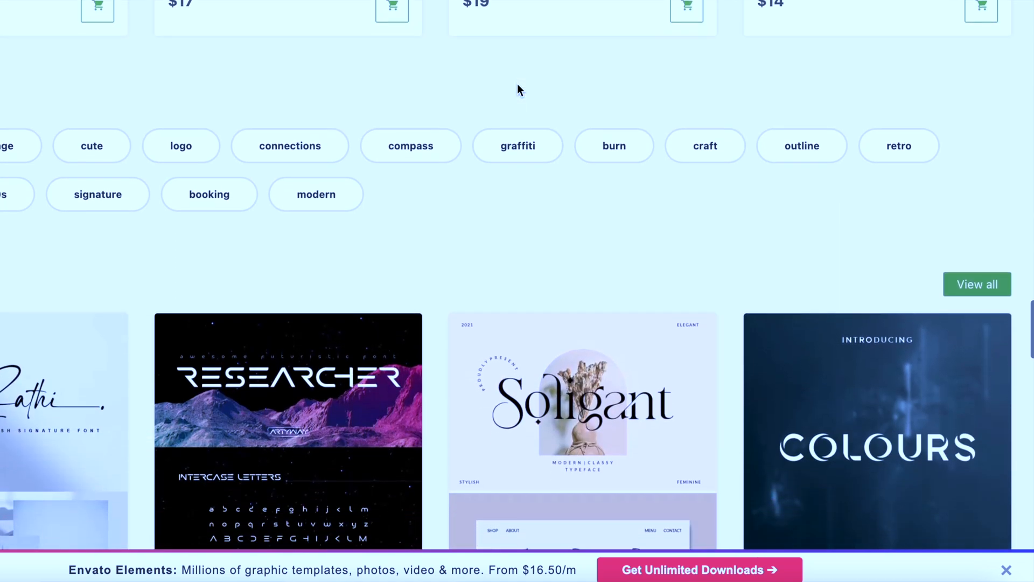
{"action": "scroll", "scroll_direction": "down", "scroll_amount": 3}
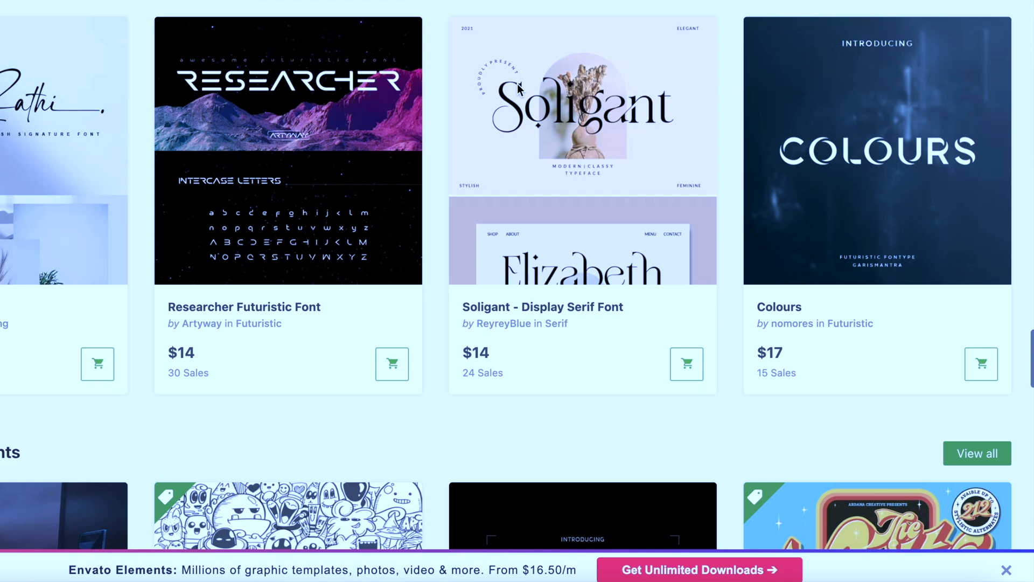
{"action": "scroll", "scroll_direction": "down", "scroll_amount": 3}
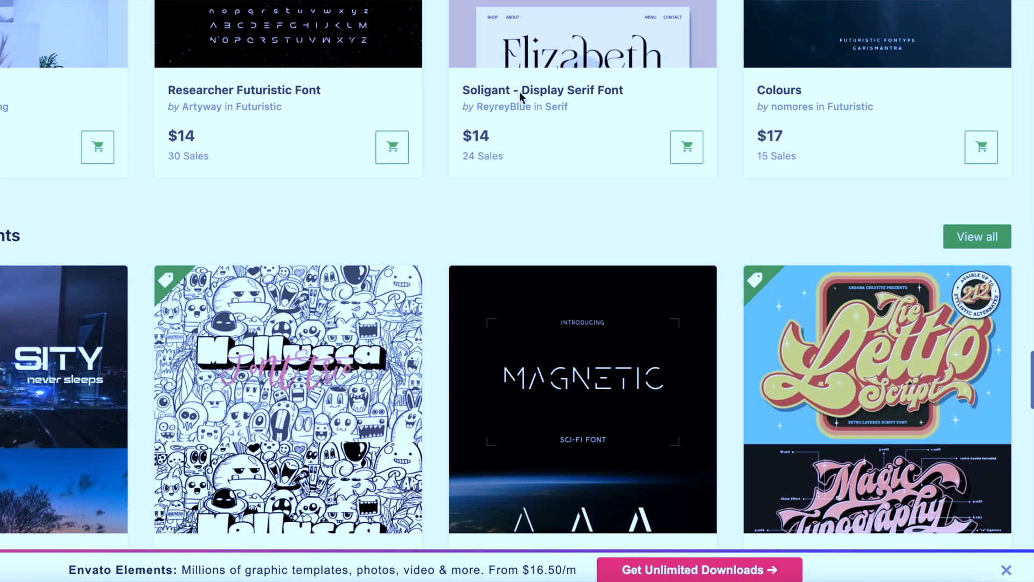
{"action": "scroll", "scroll_direction": "down", "scroll_amount": 3}
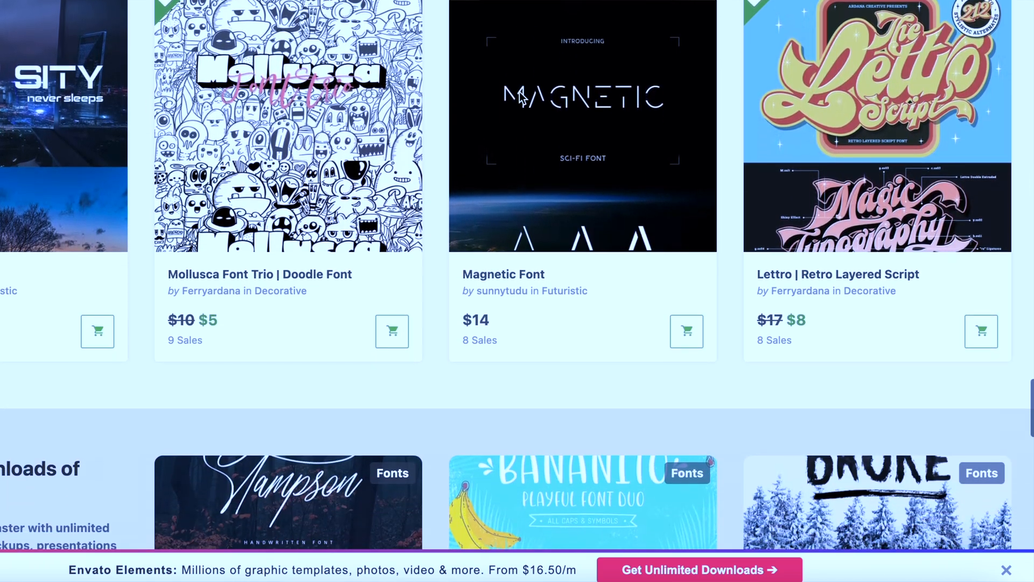
{"action": "scroll", "scroll_direction": "down", "scroll_amount": 3}
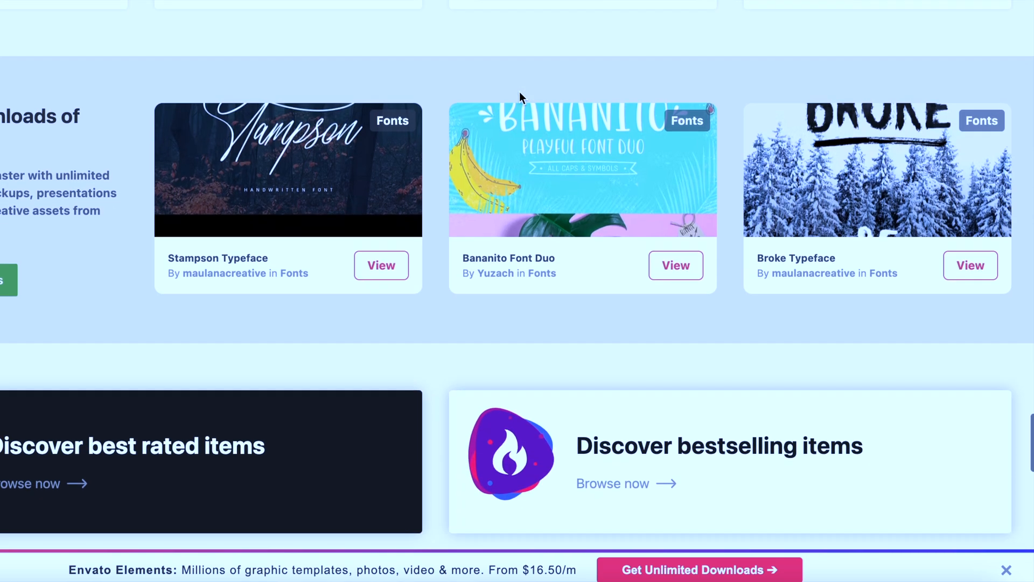
{"action": "scroll", "scroll_direction": "down", "scroll_amount": 3}
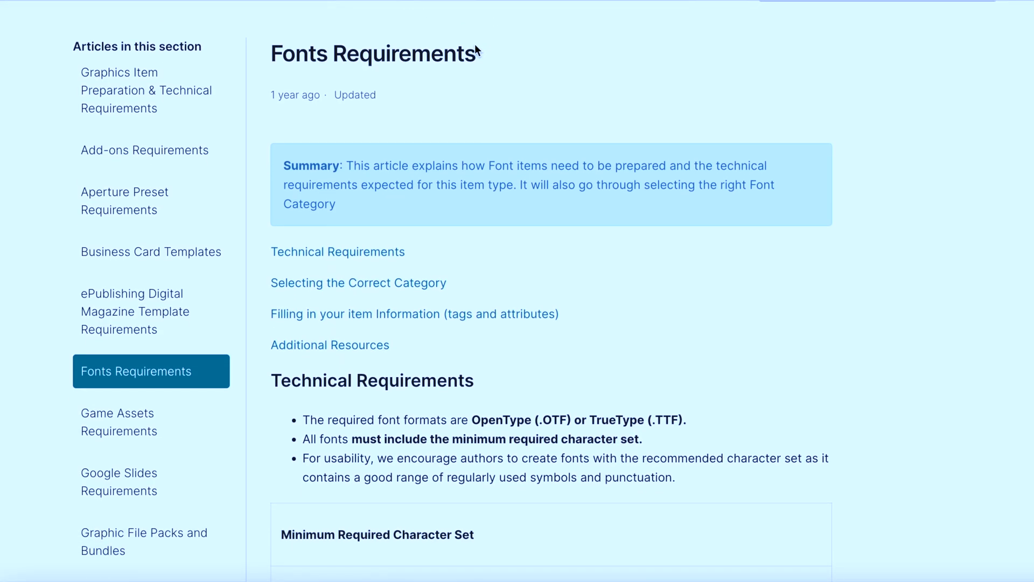
Scroll the Fonts Requirements article to Technical Requirements and the Minimum Required Character Set.
{"action": "scroll", "scroll_direction": "down", "scroll_amount": 3}
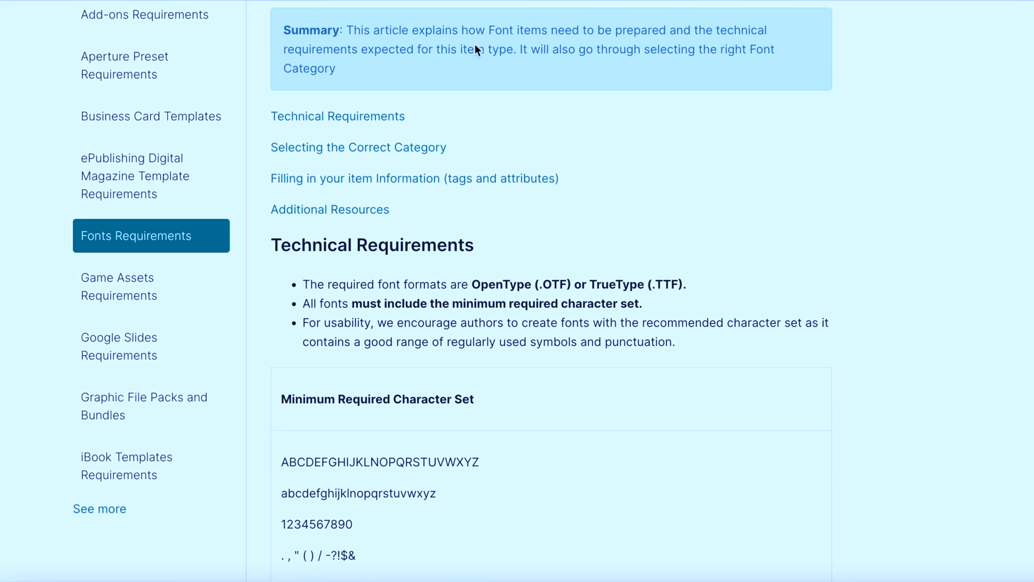
{"action": "scroll", "scroll_direction": "down", "scroll_amount": 3}
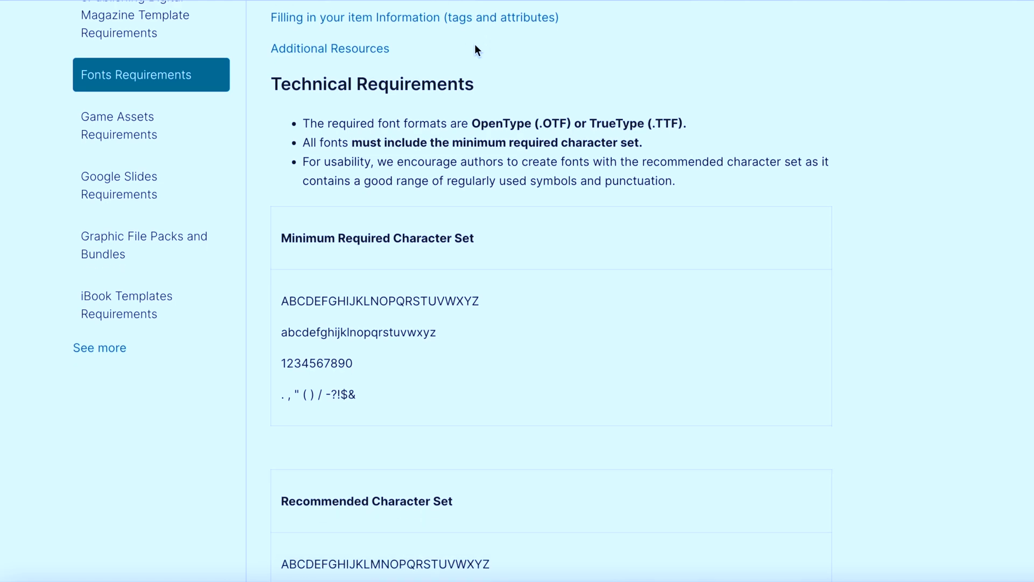
{"action": "scroll", "scroll_direction": "down", "scroll_amount": 3}
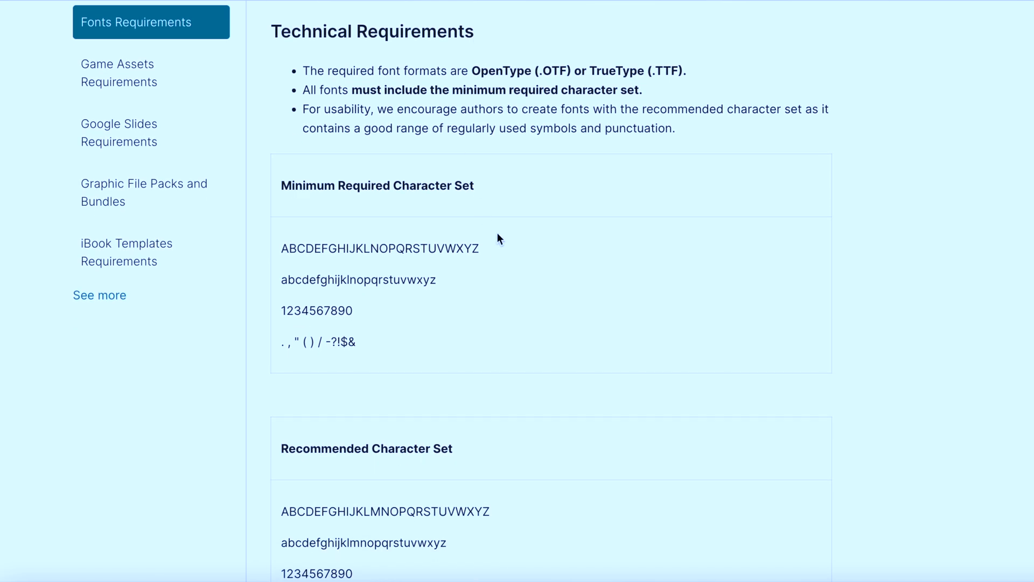
{"action": "scroll", "scroll_direction": "down", "scroll_amount": 3}
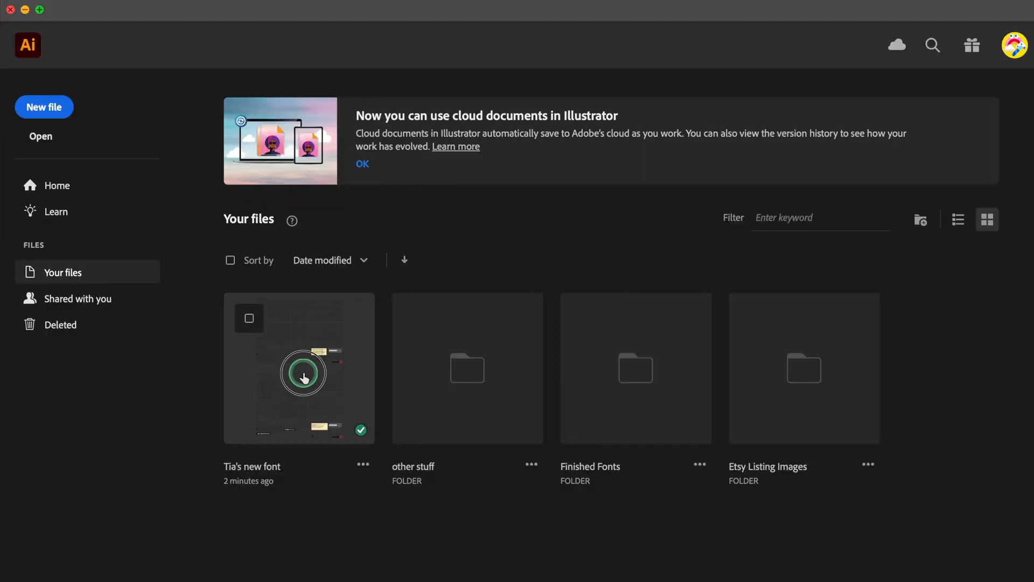
Open Tia's new font document from the Home screen and activate the Fontself Maker panel.
{"action": "double_click", "coordinate": [298, 368]}
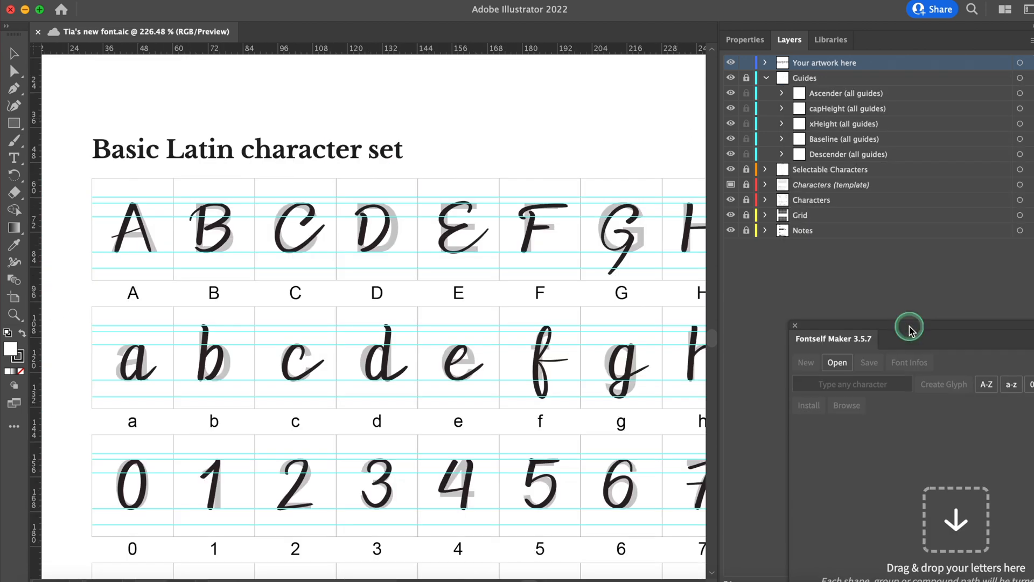
{"action": "left_click", "coordinate": [765, 62]}
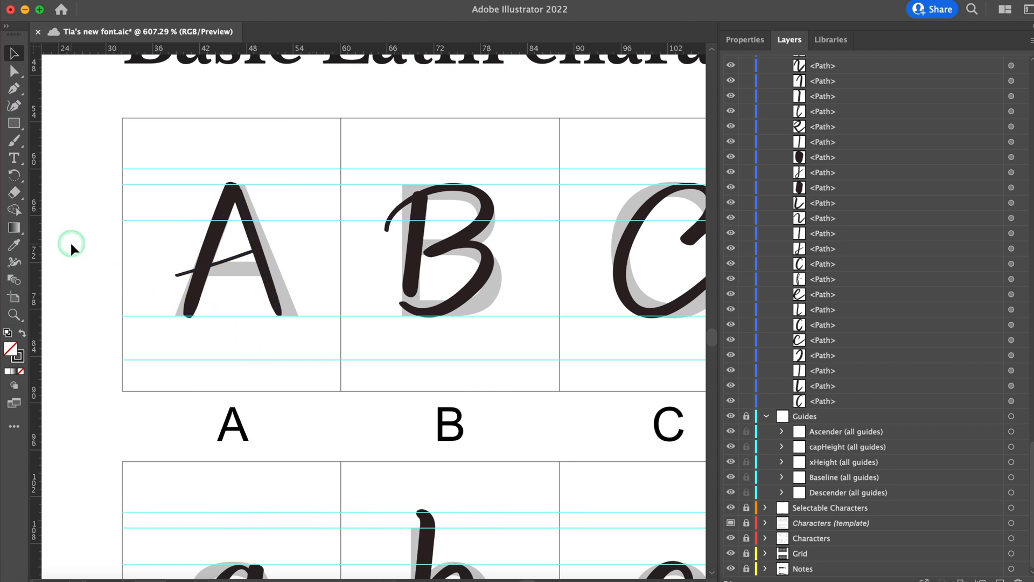
{"action": "mouse_move", "coordinate": [182, 276]}
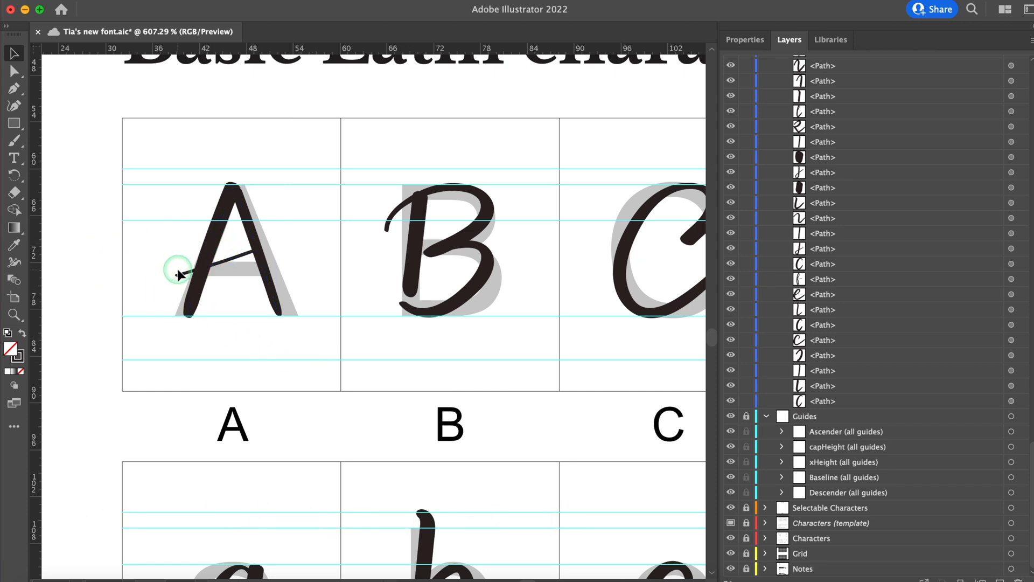
{"action": "left_click", "coordinate": [184, 270]}
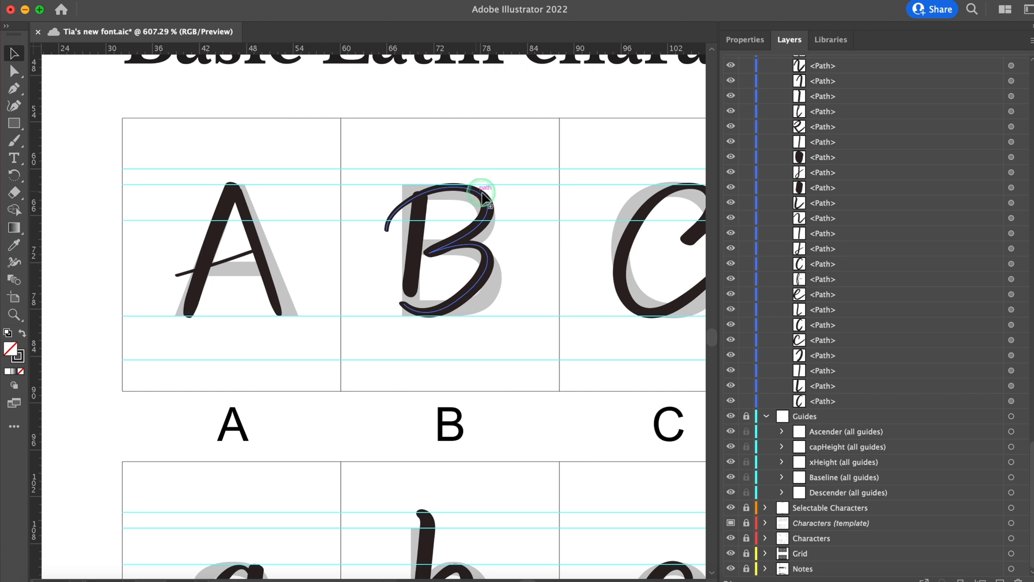
{"action": "left_click", "coordinate": [481, 192]}
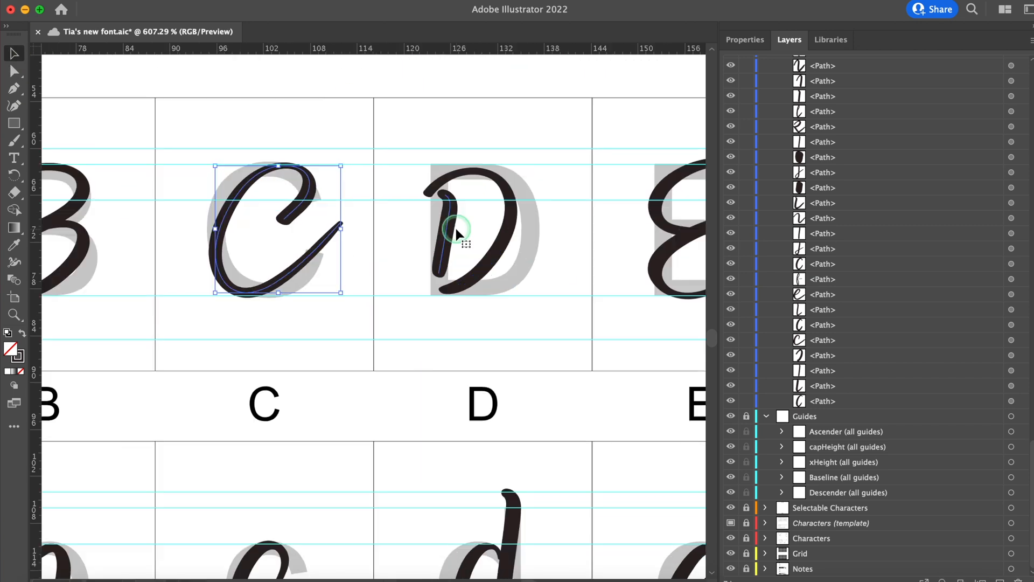
{"action": "scroll", "scroll_direction": "right", "scroll_amount": 3}
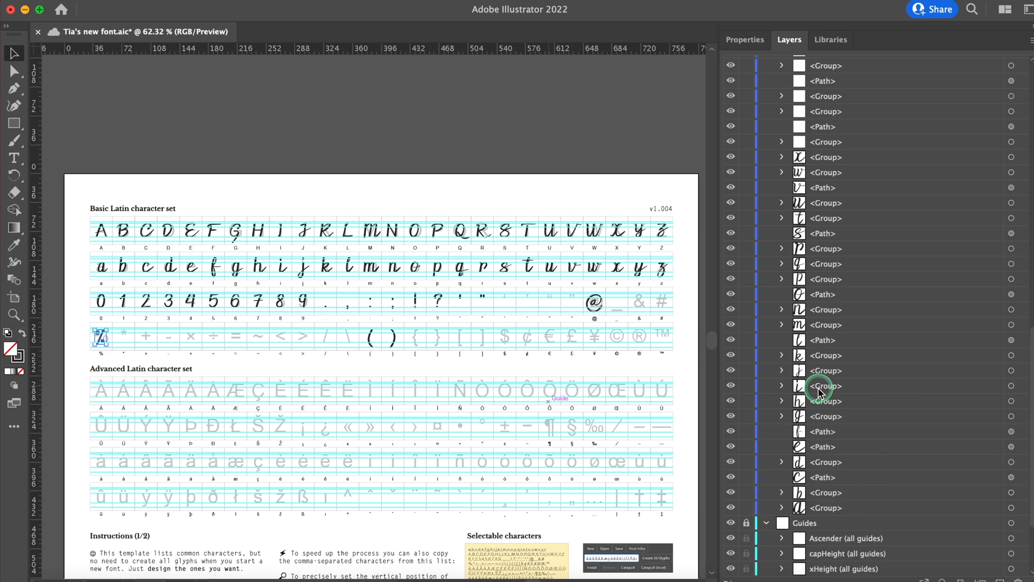
{"action": "scroll", "scroll_direction": "down", "scroll_amount": 3}
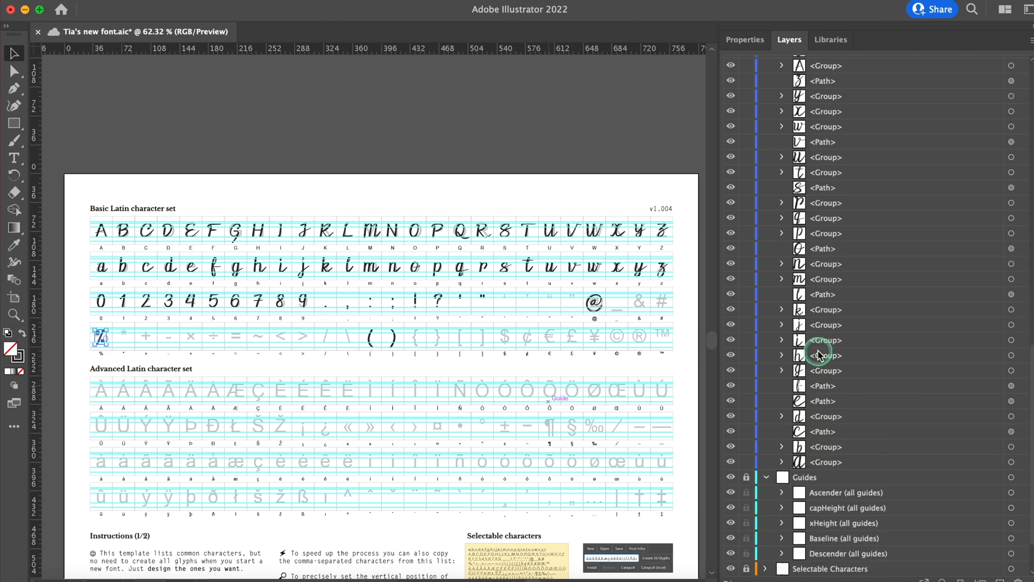
{"action": "mouse_move", "coordinate": [828, 264]}
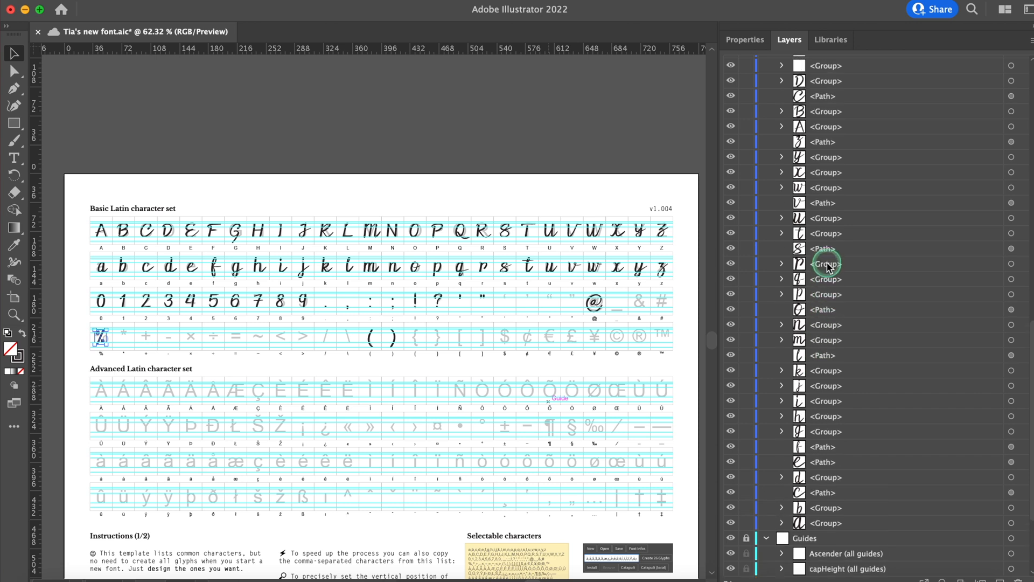
{"action": "scroll", "scroll_direction": "down", "scroll_amount": 3}
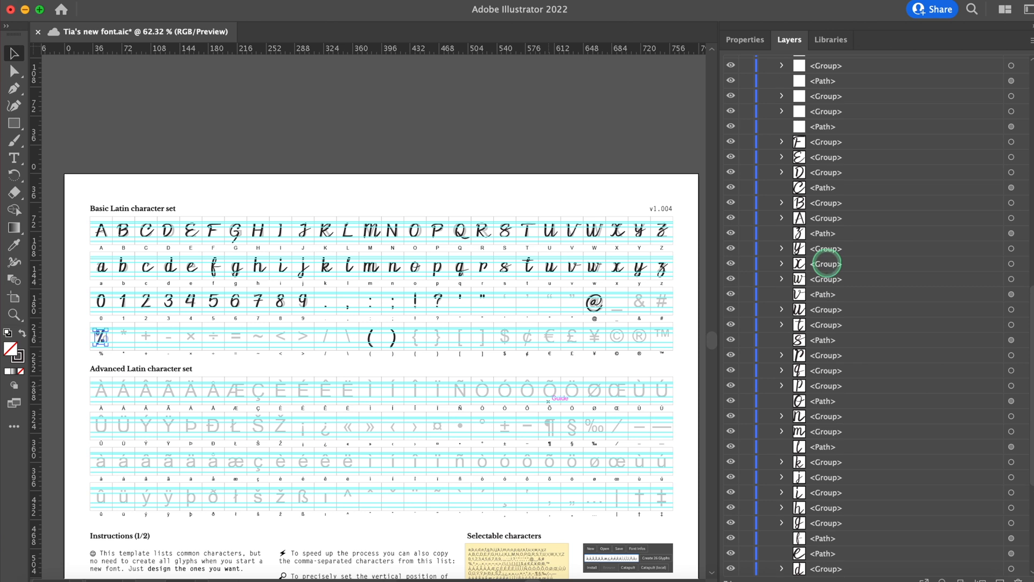
{"action": "scroll", "scroll_direction": "down", "scroll_amount": 3}
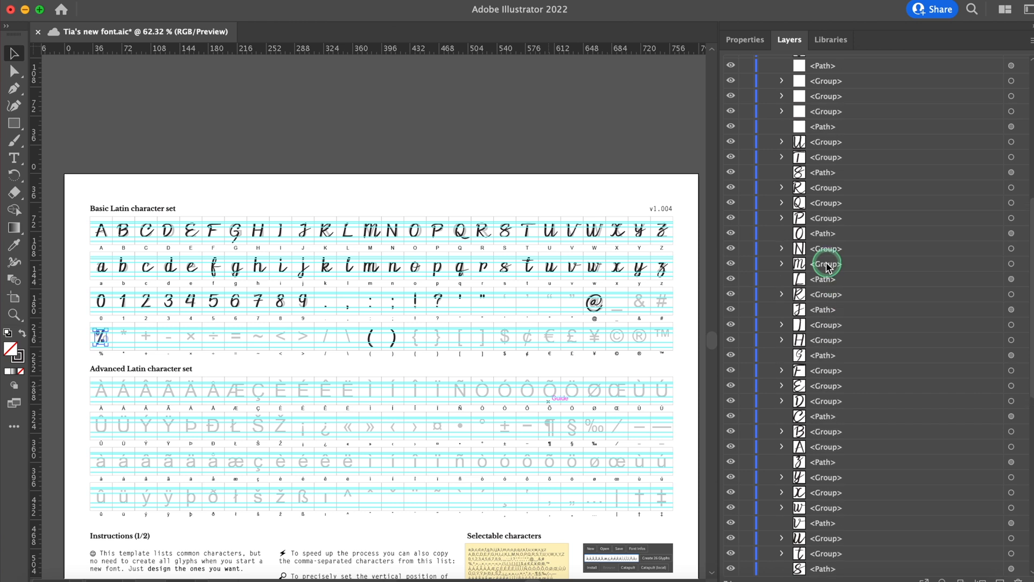
{"action": "scroll", "scroll_direction": "down", "scroll_amount": 3}
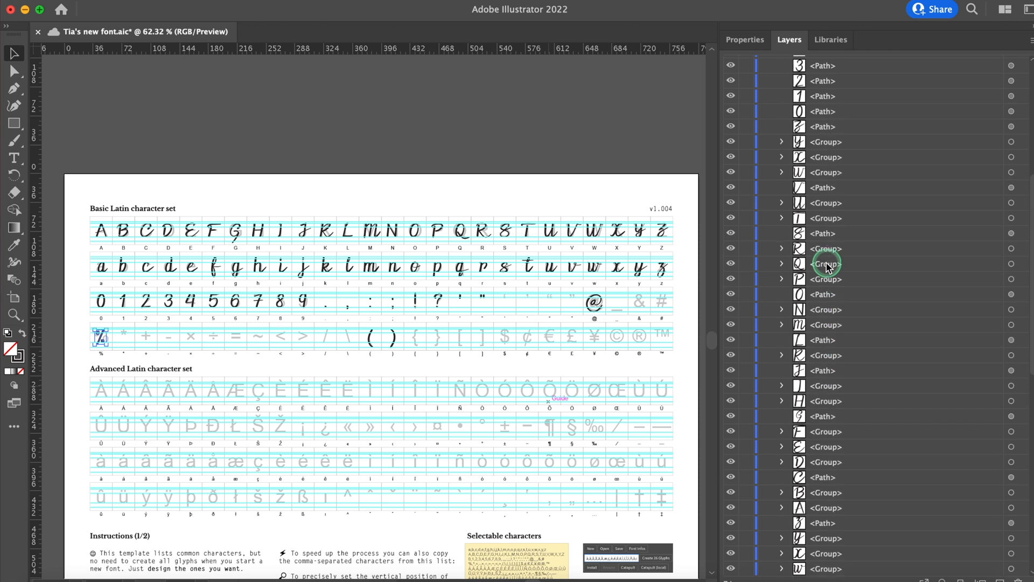
{"action": "scroll", "scroll_direction": "down", "scroll_amount": 3}
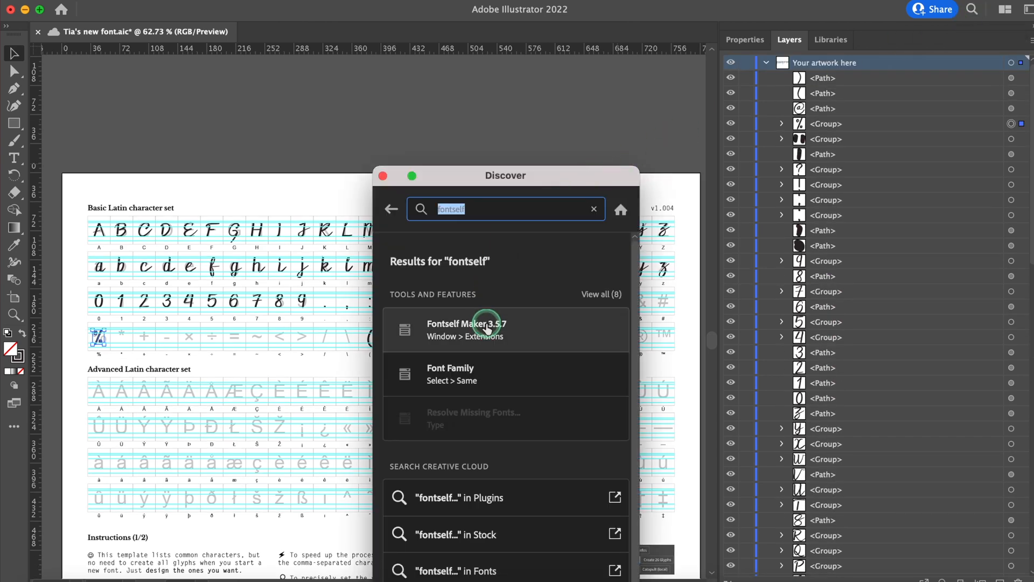
Open the Fontself Maker 3.5.7 extension from the 'fontself' search results.
{"action": "left_click", "coordinate": [467, 329]}
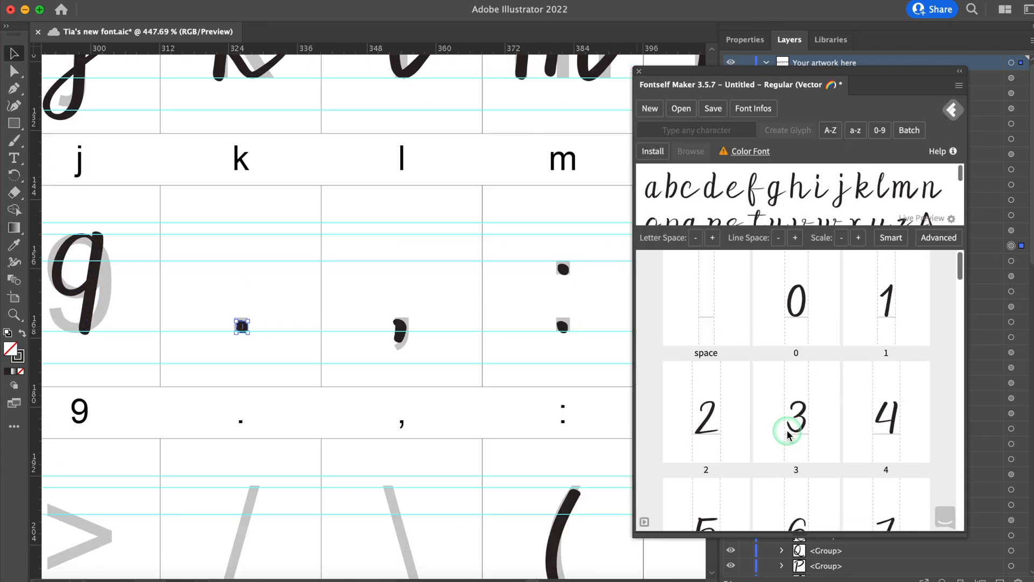
Scroll the Fontself glyph list and label the new glyph as the comma character.
{"action": "scroll", "scroll_direction": "down", "scroll_amount": 3}
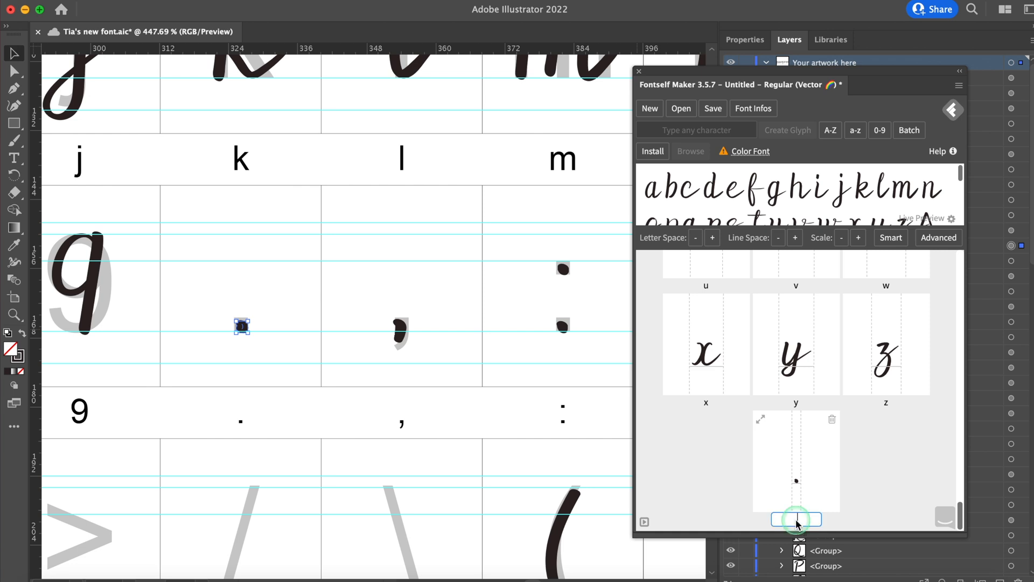
{"action": "scroll", "scroll_direction": "down", "scroll_amount": 3}
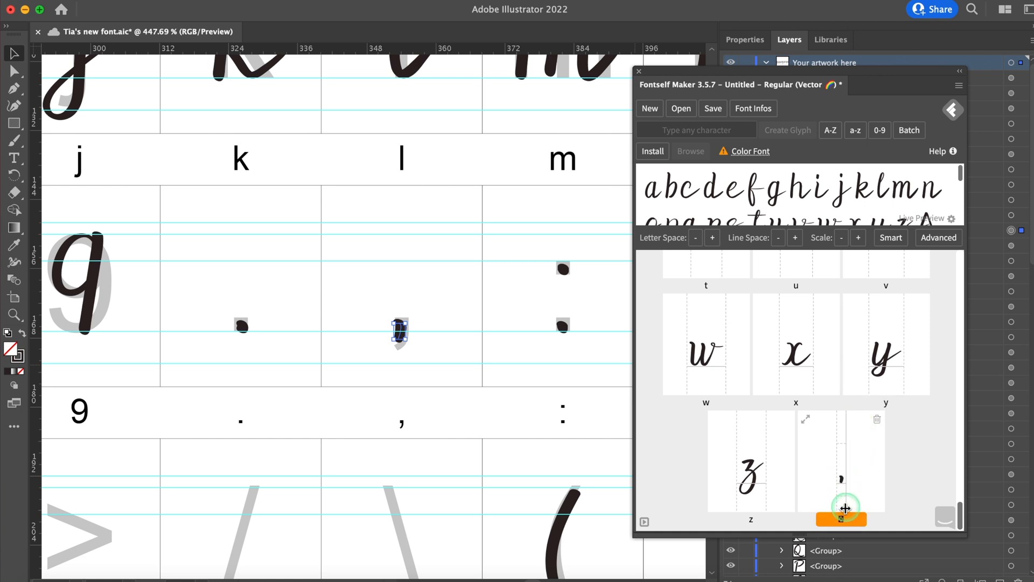
{"action": "left_click", "coordinate": [841, 519]}
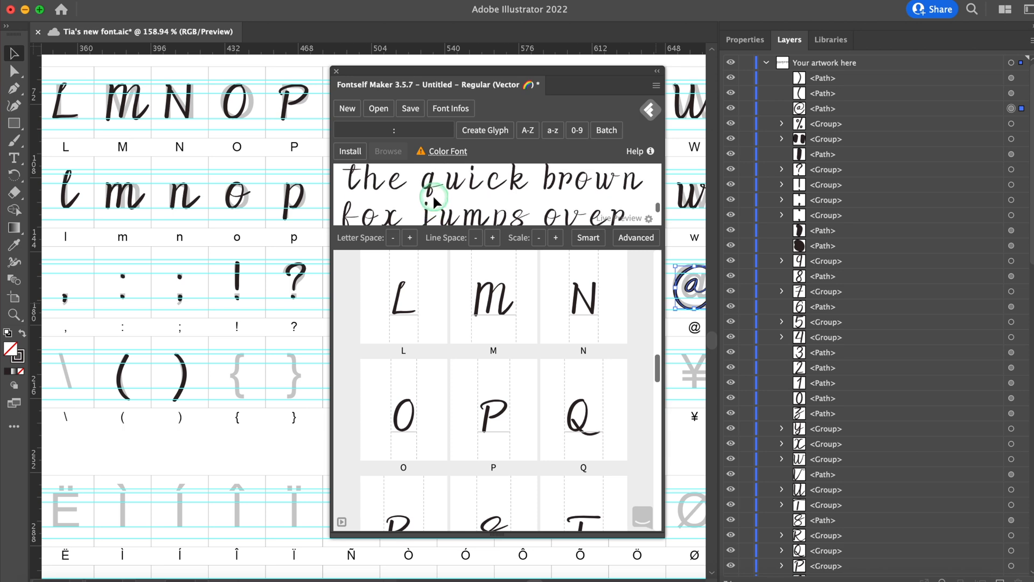
Type 'hello abc' in the Fontself live preview and scroll through the uppercase-to-lowercase glyphs.
{"action": "left_click", "coordinate": [586, 237]}
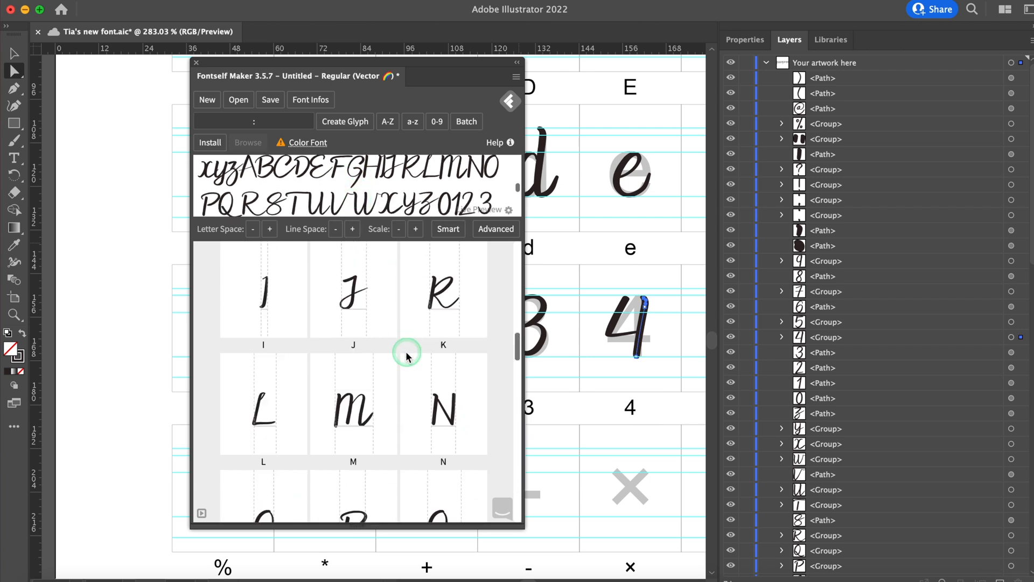
{"action": "scroll", "scroll_direction": "down", "scroll_amount": 3}
{"action": "type", "text": "hello abc"}
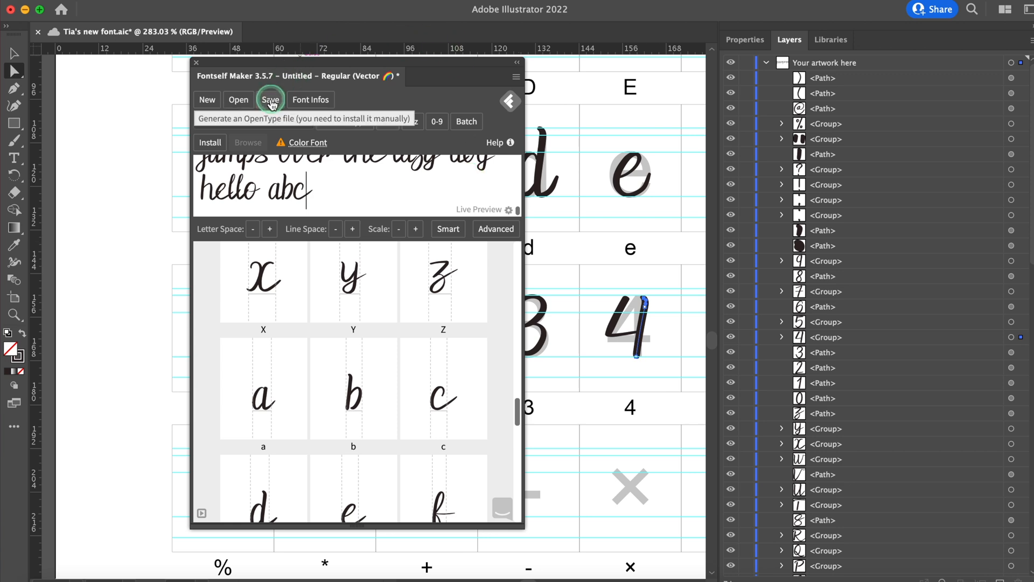
Save the font as OpenType named 'Tias Calligraphy Font' and install it.
{"action": "left_click", "coordinate": [270, 100]}
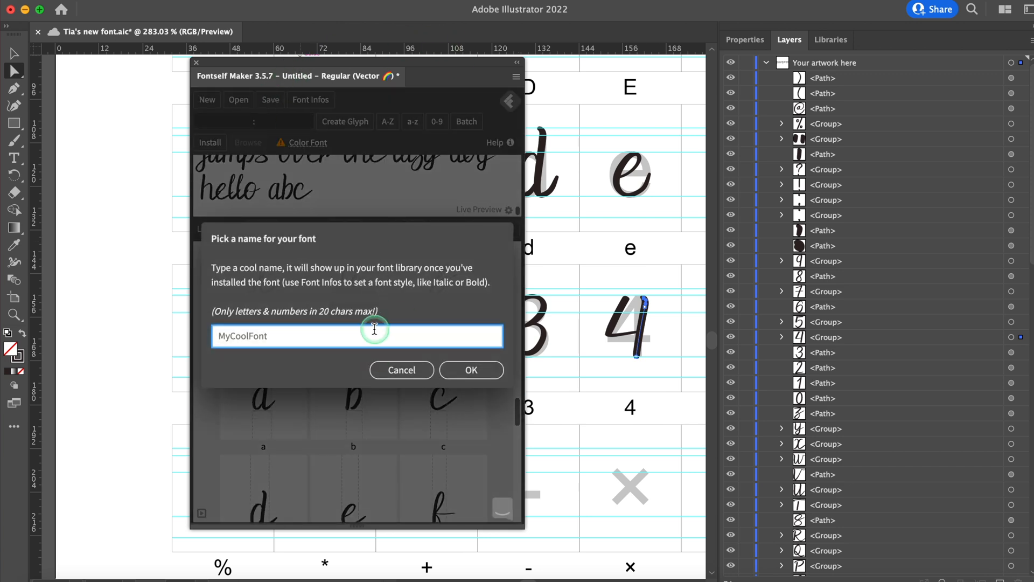
{"action": "type", "text": "Tias ca"}
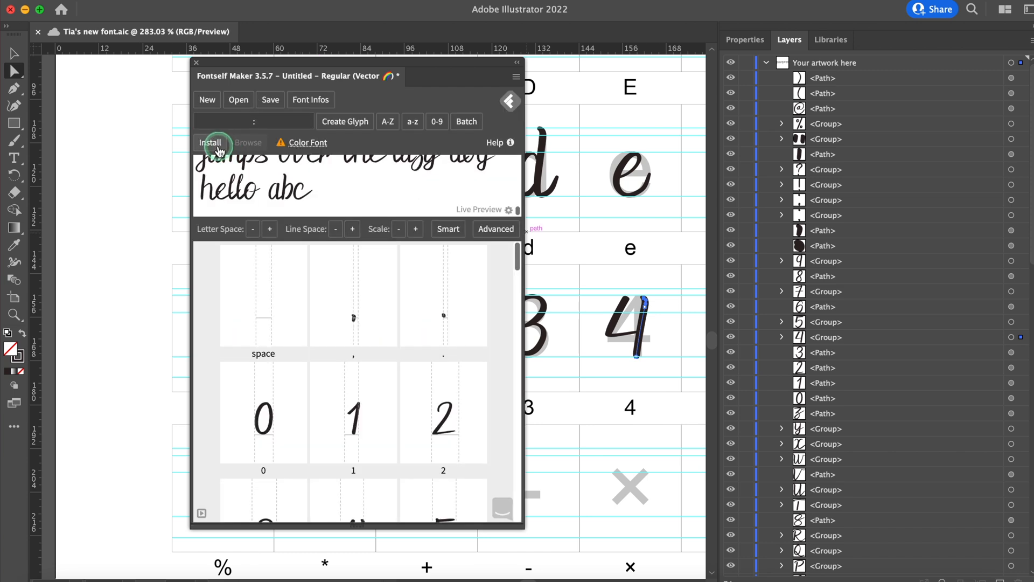
{"action": "left_click", "coordinate": [209, 143]}
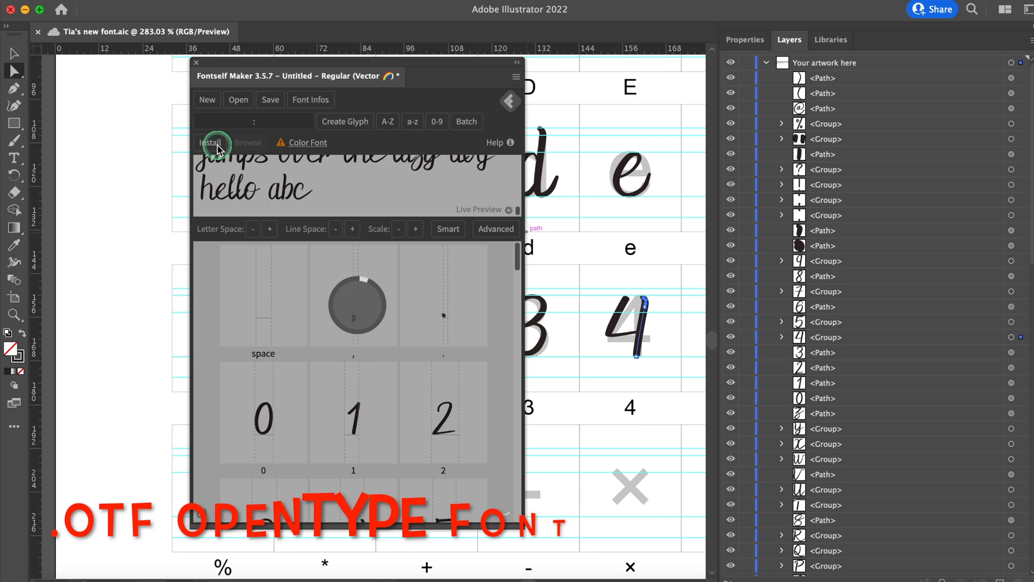
{"action": "left_click", "coordinate": [209, 142]}
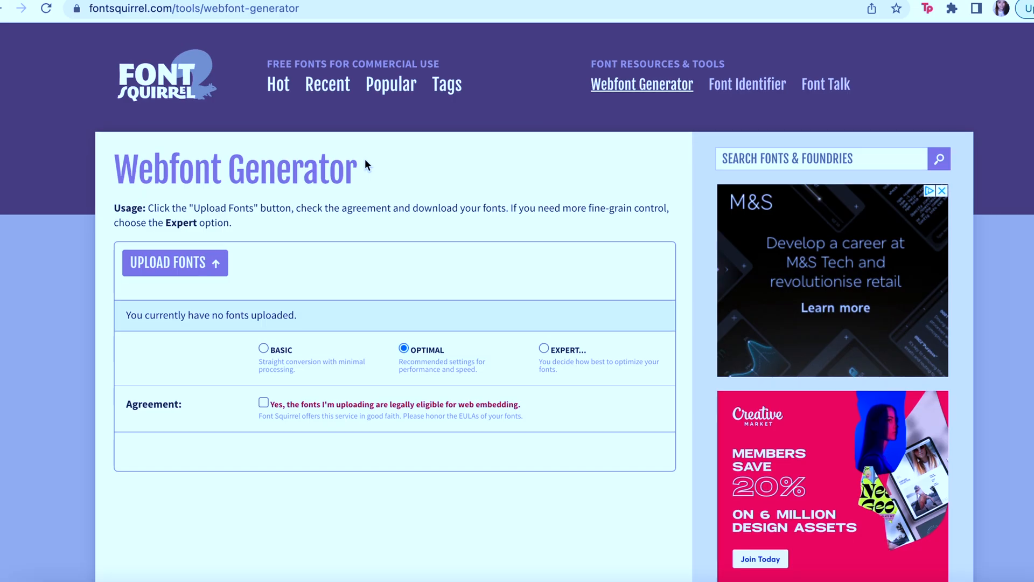
Scroll the Webfont Generator page and select the Expert conversion mode.
{"action": "scroll", "scroll_direction": "down", "scroll_amount": 3}
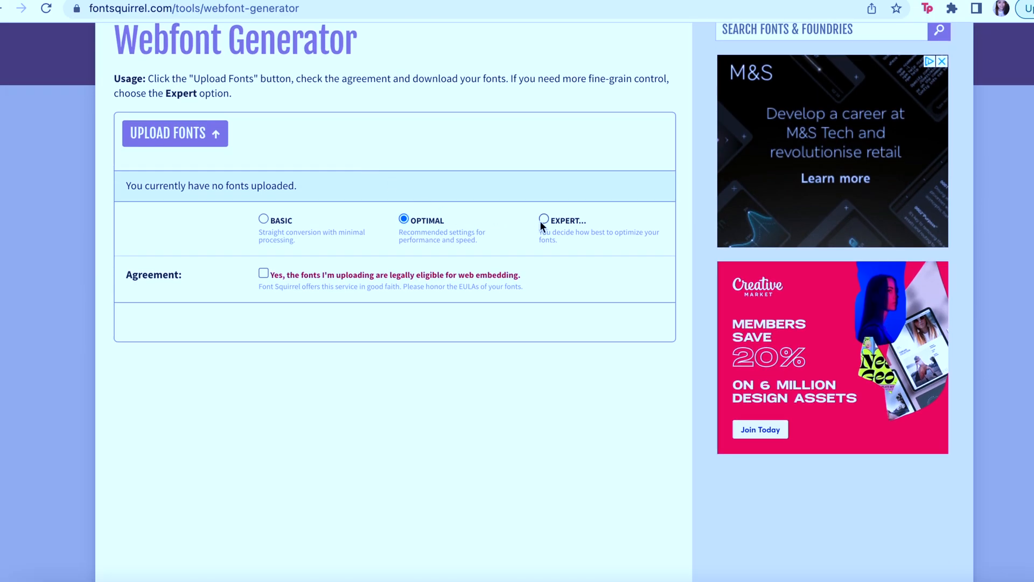
{"action": "left_click", "coordinate": [544, 219]}
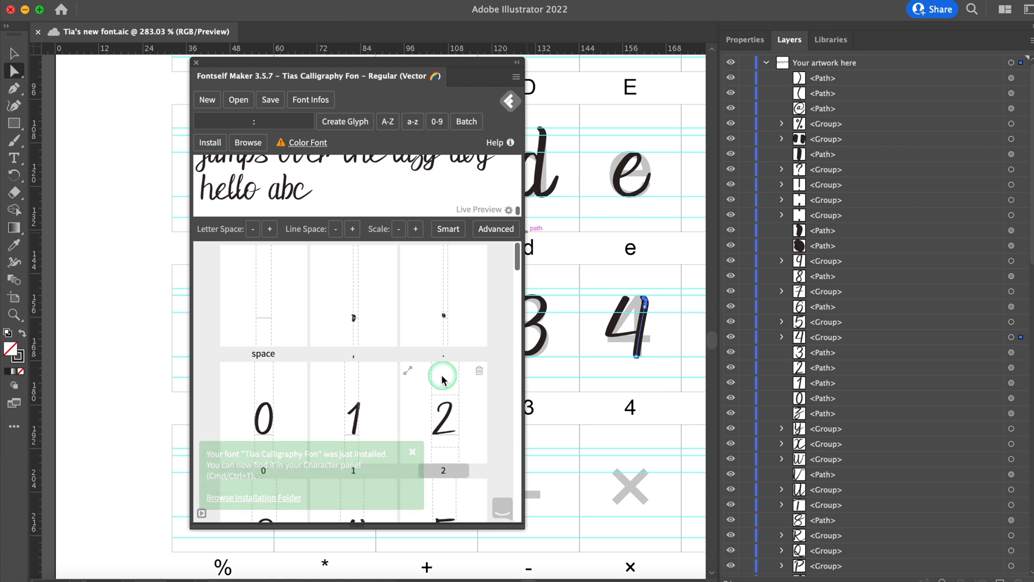
Dismiss the font-installed notification and open the Asset Export panel.
{"action": "left_click", "coordinate": [412, 452]}
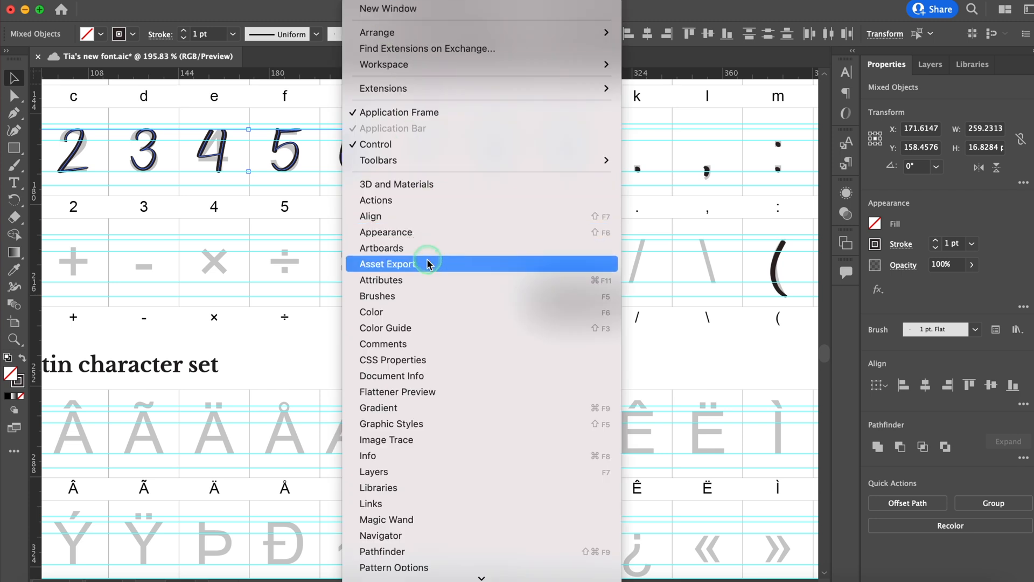
{"action": "left_click", "coordinate": [387, 264]}
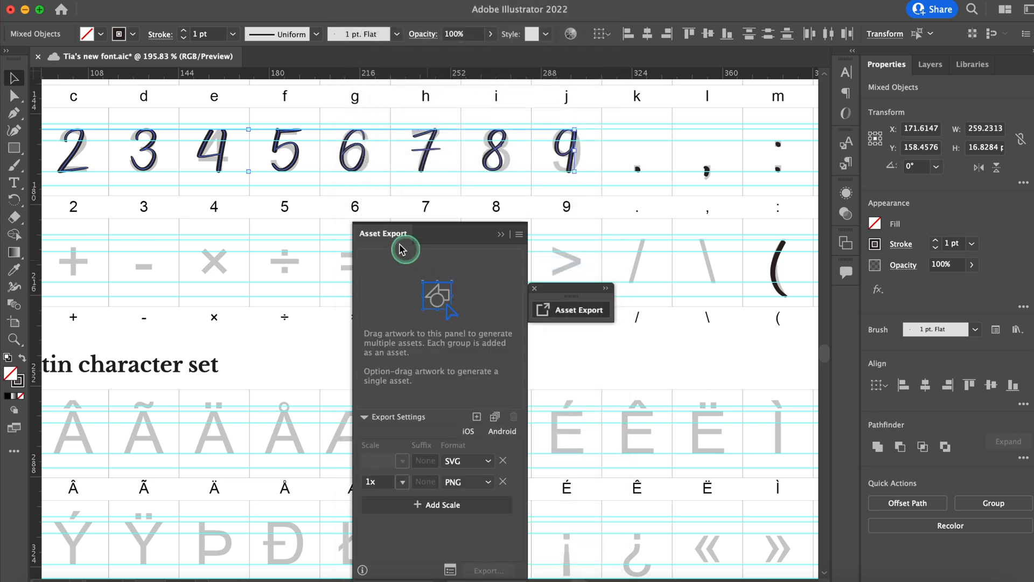
{"action": "mouse_move", "coordinate": [297, 145]}
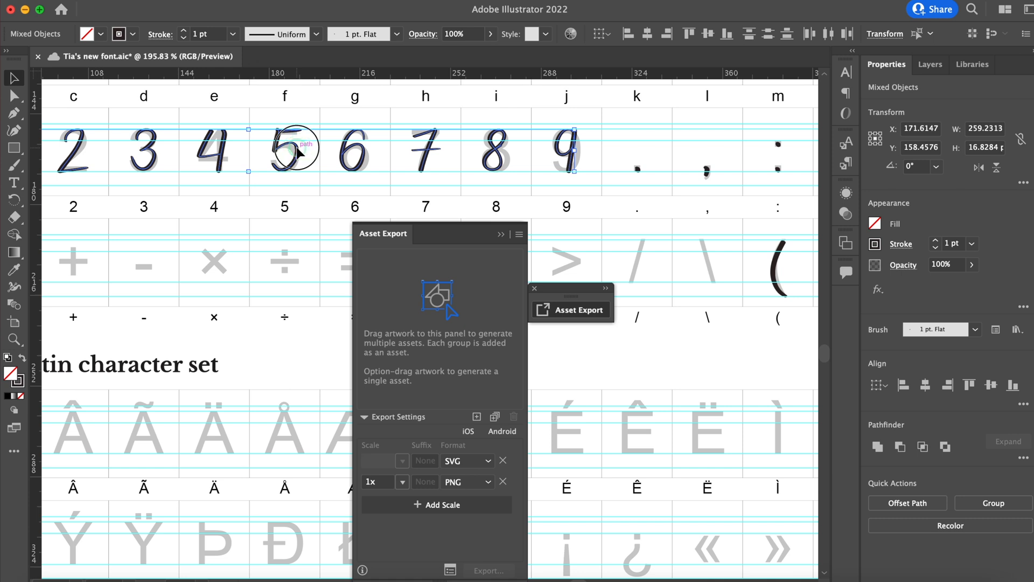